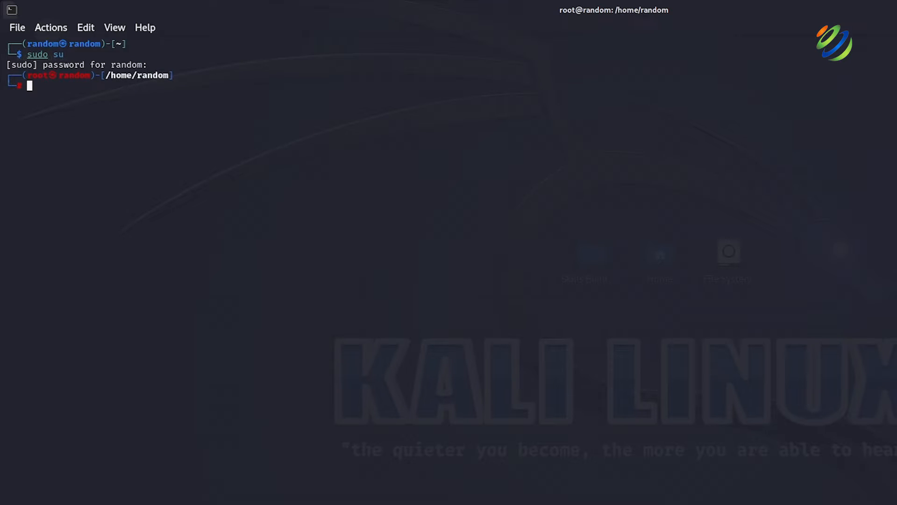
# List interfaces with ifconfig, ping 192.168.1.1, then begin an nmap command
pyautogui.write('ifconfig')
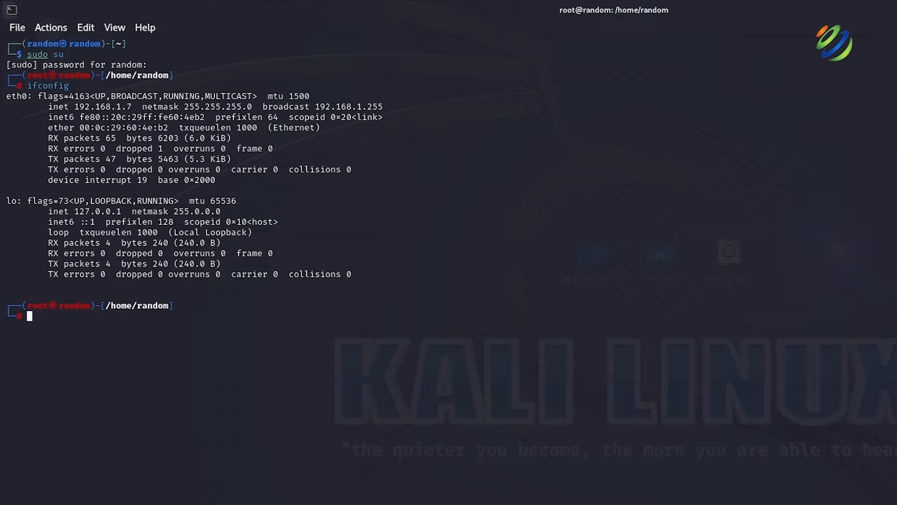
pyautogui.write('ping 192.168.1.1')
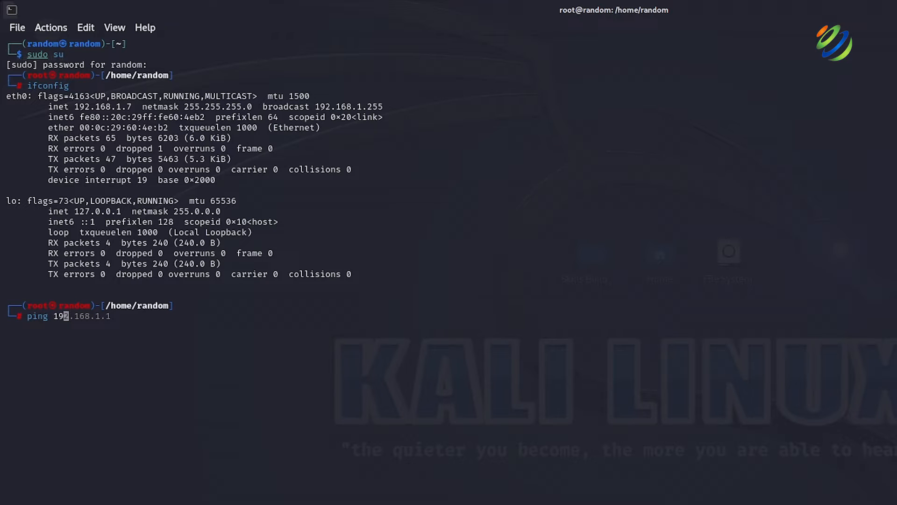
pyautogui.press('End')
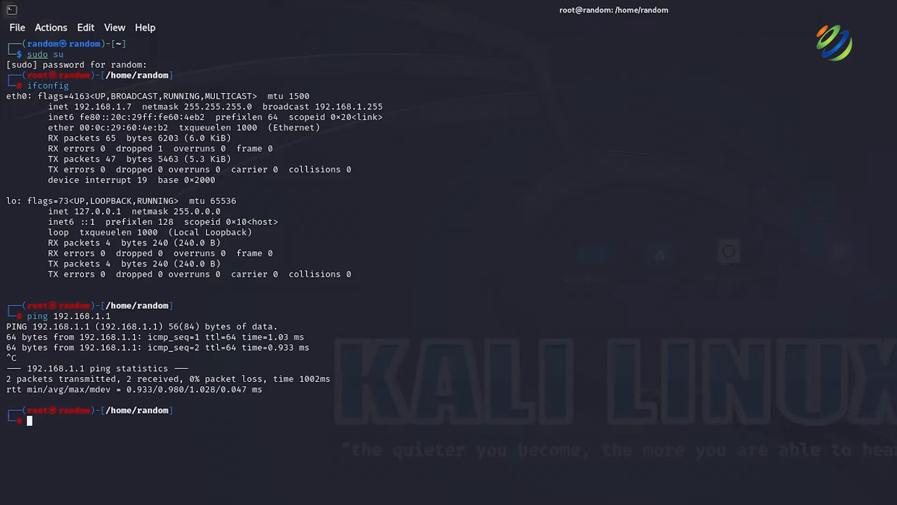
pyautogui.write('nmap -sP 192.168.1.1/24')
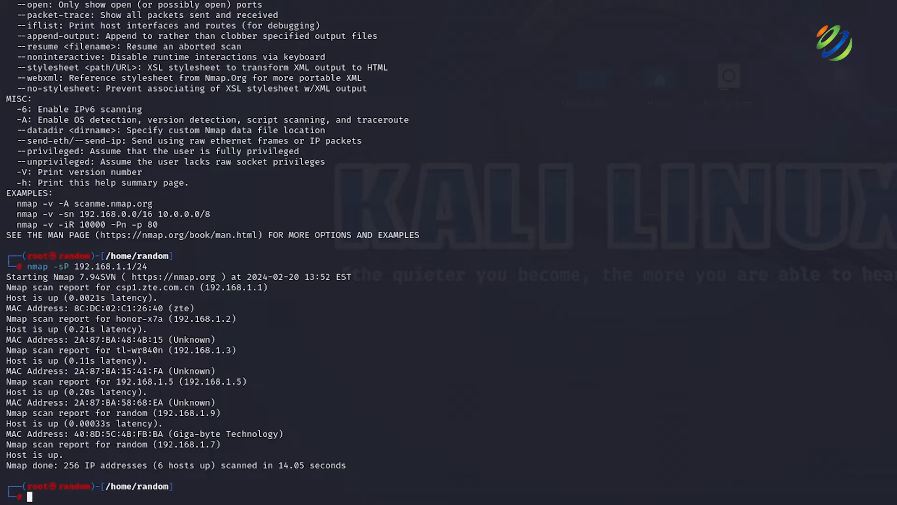
# Ping-sweep 192.168.1.1/24 with nmap -sP, scan ports 80,443, then exit the shell
pyautogui.write('nmap -sP 192.168.1.1/24')
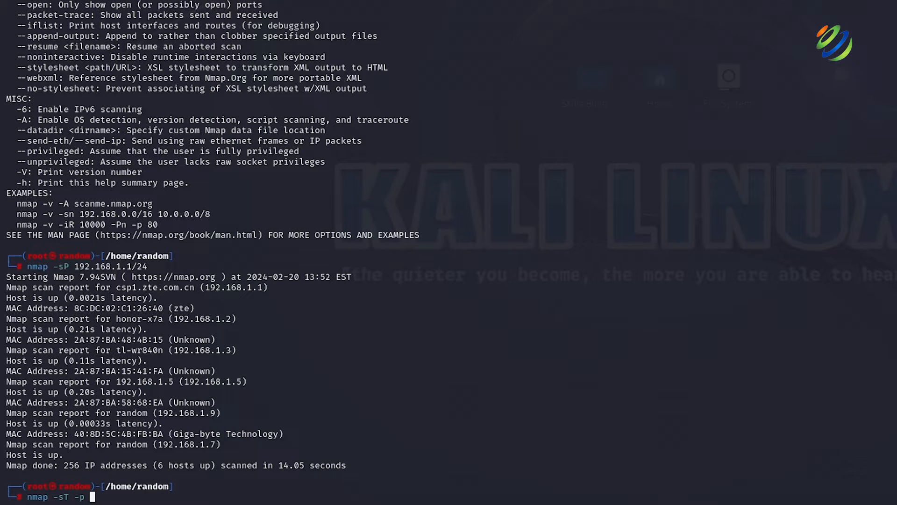
pyautogui.write('80,')
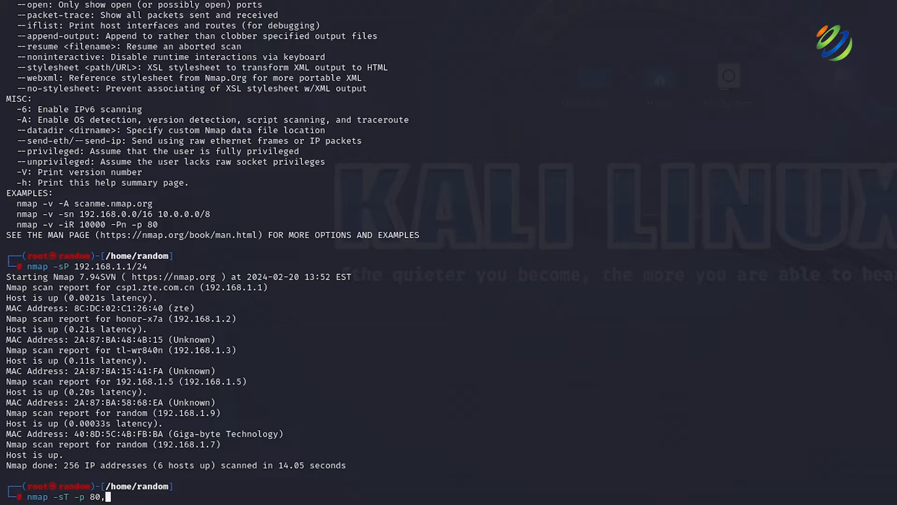
pyautogui.write('443 192.168.1.1/24')
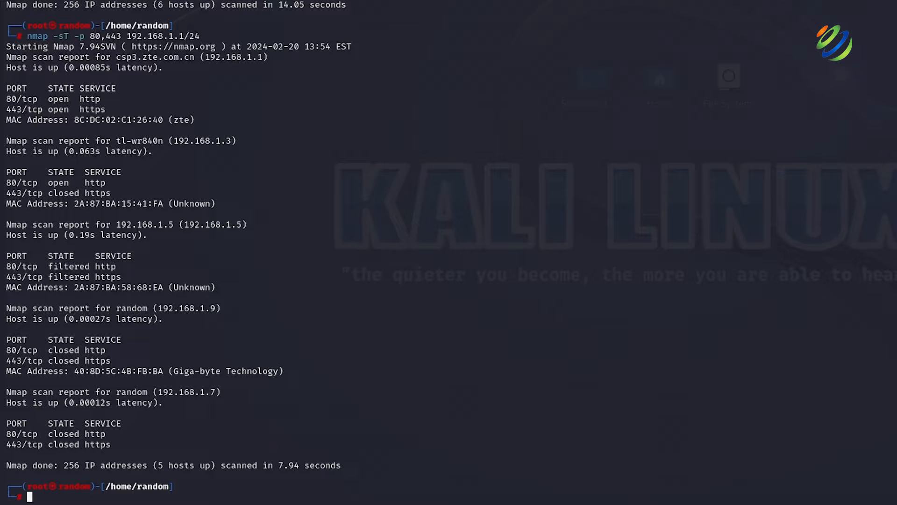
pyautogui.write('exit')
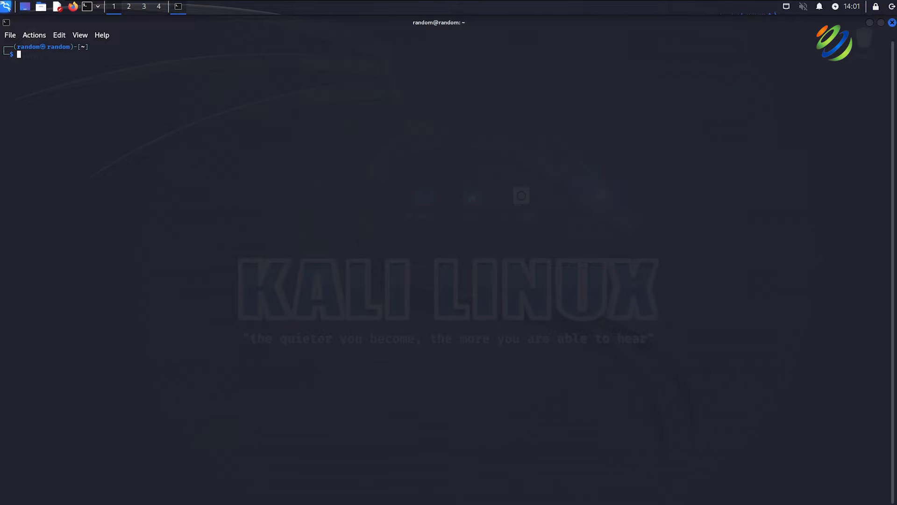
# Become root with sudo su, version-scan 192.168.1.6 and 192.168.1.9, then start msfconsole
pyautogui.write('sudo su')
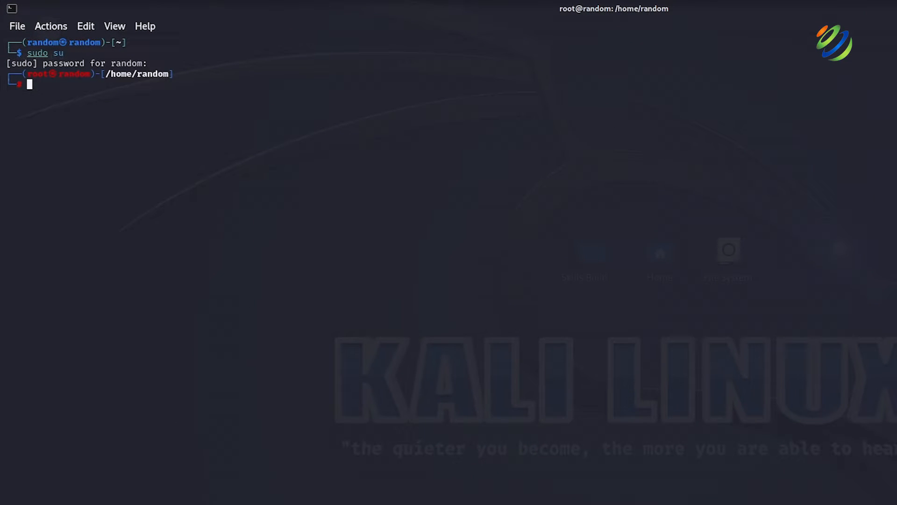
pyautogui.write('nmap 192.168.1.6 -sV')
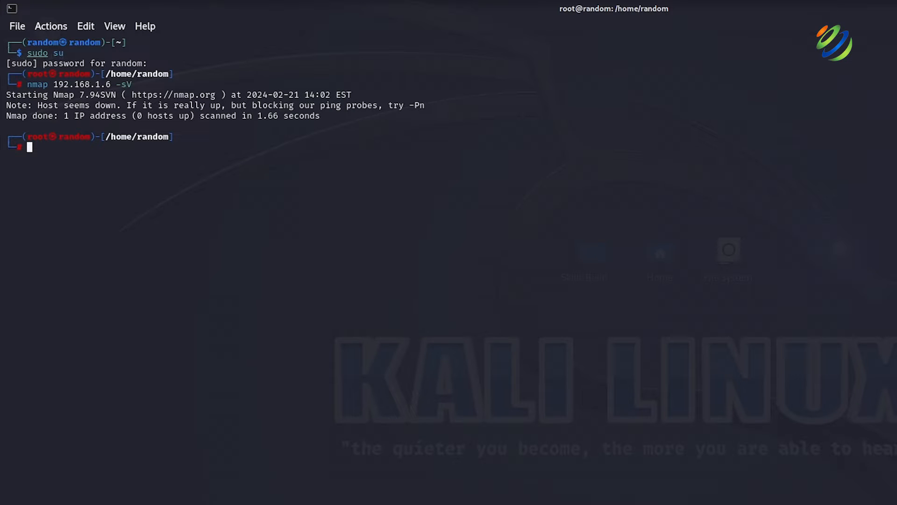
pyautogui.write('nmap 192.168.1.6 -sV')
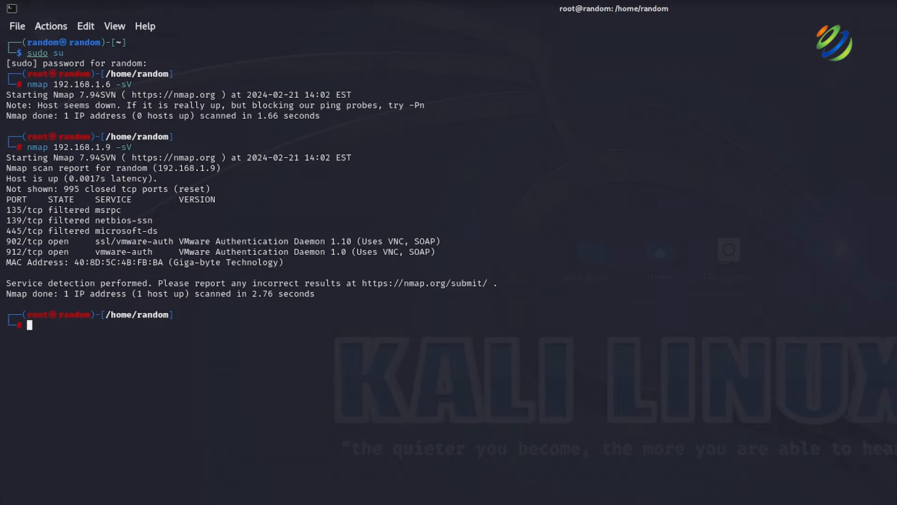
pyautogui.write('msfconsole')
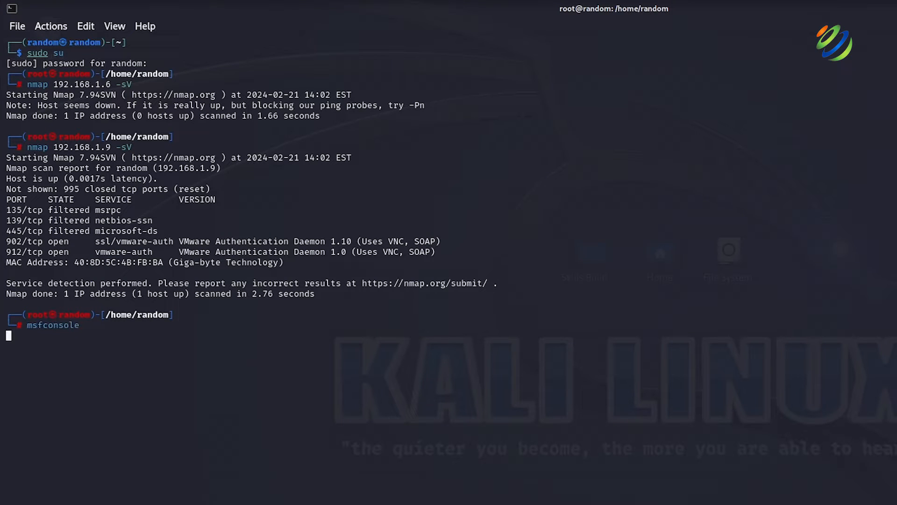
# Search Metasploit for vsftpd, relaunch msfconsole and show the backdoor module's options
pyautogui.write('search')
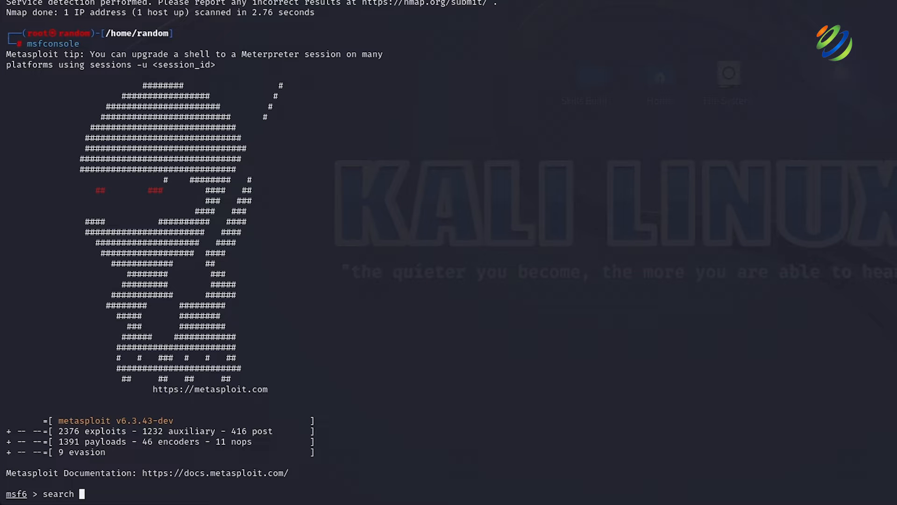
pyautogui.write('vsftpd')
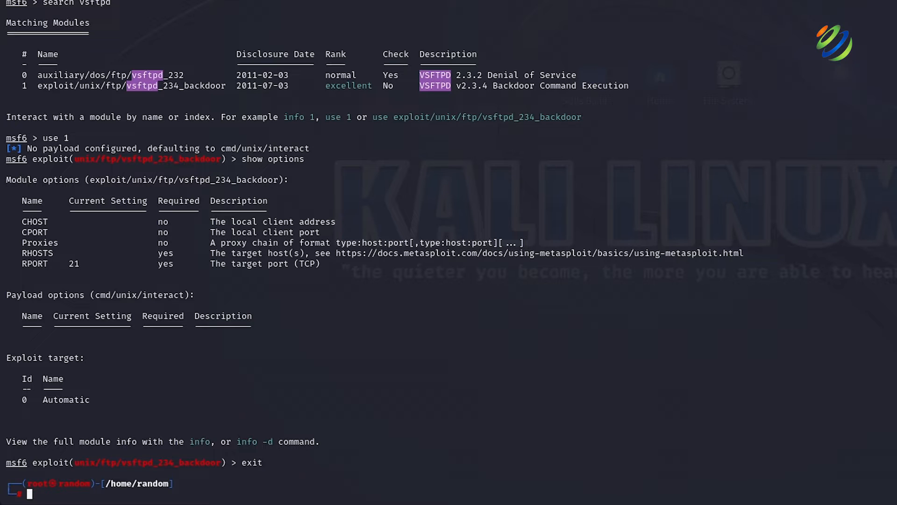
pyautogui.write('msfconsole')
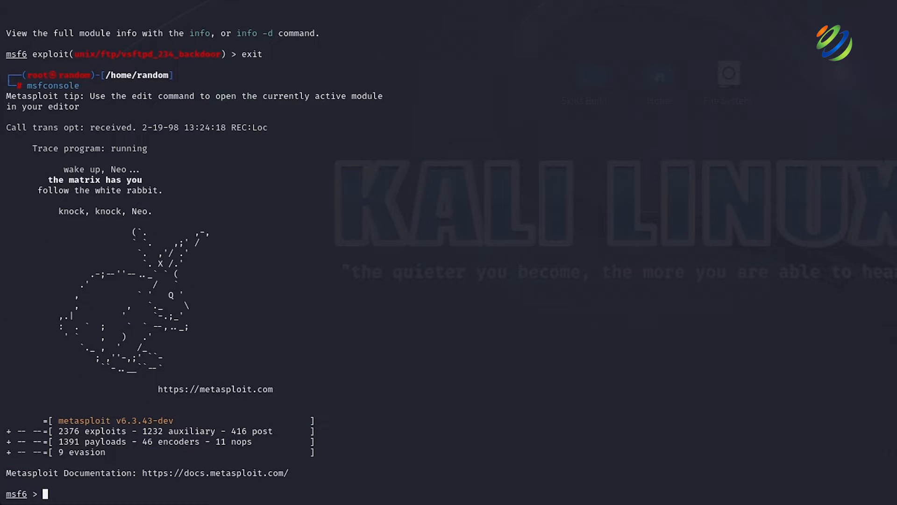
pyautogui.write('show o')
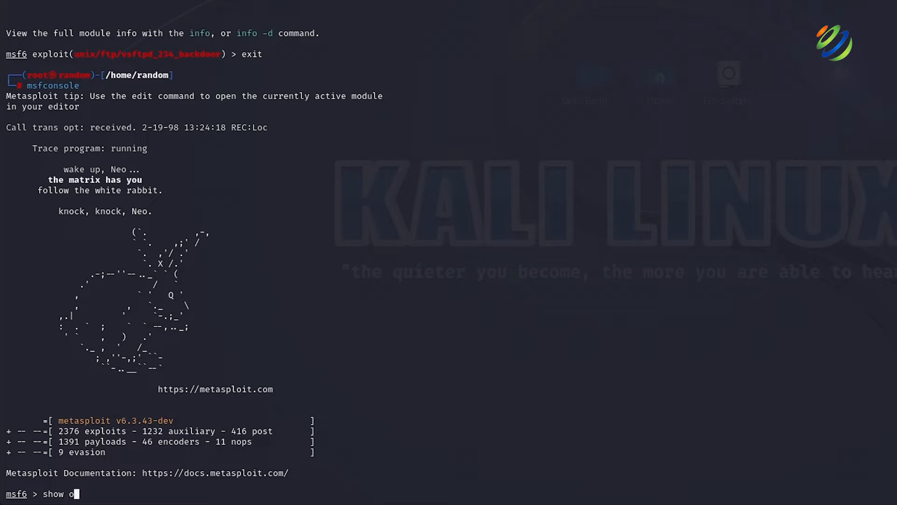
pyautogui.write('show options')
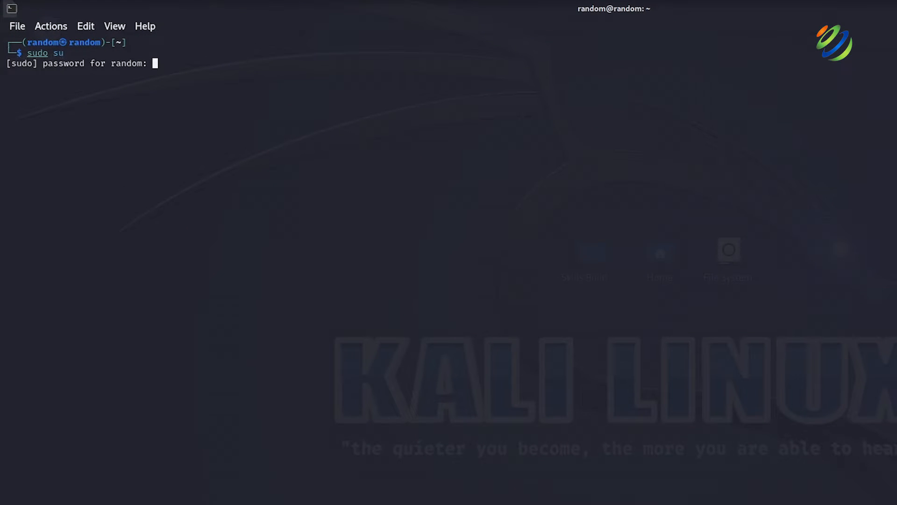
# Launch Wireshark, capture on eth0, review packet 9's fields and close its window
pyautogui.write('wireshark')
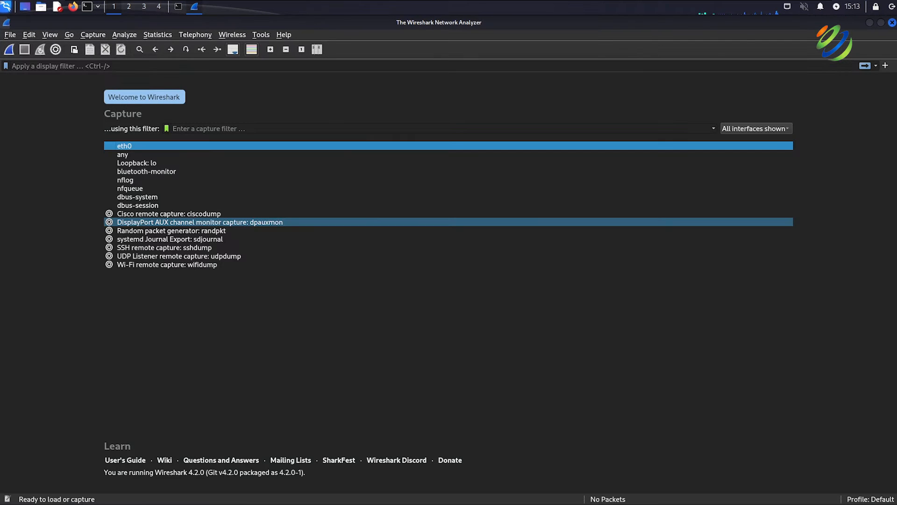
pyautogui.click(123, 154)
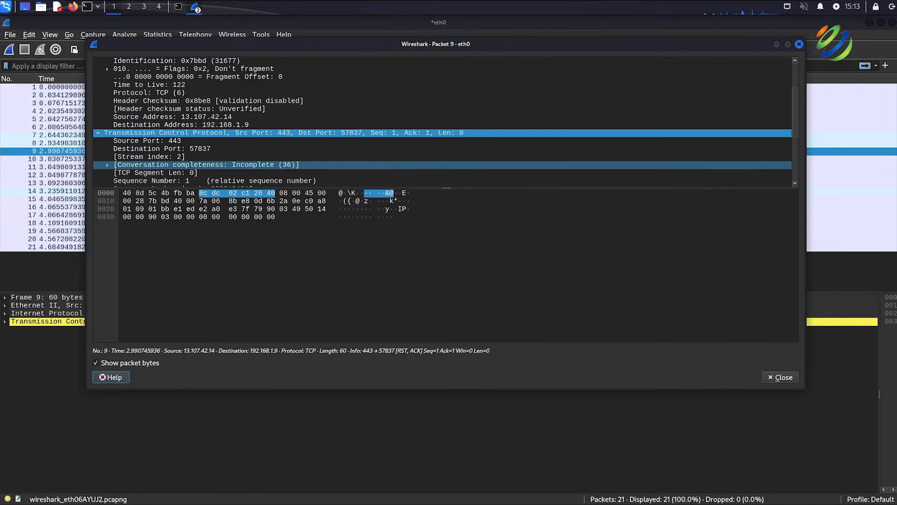
pyautogui.scroll(-3)
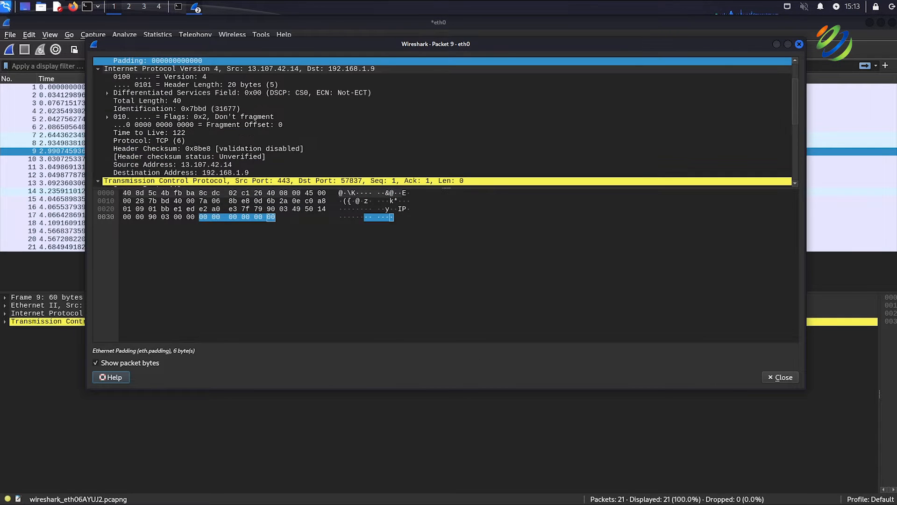
pyautogui.click(784, 376)
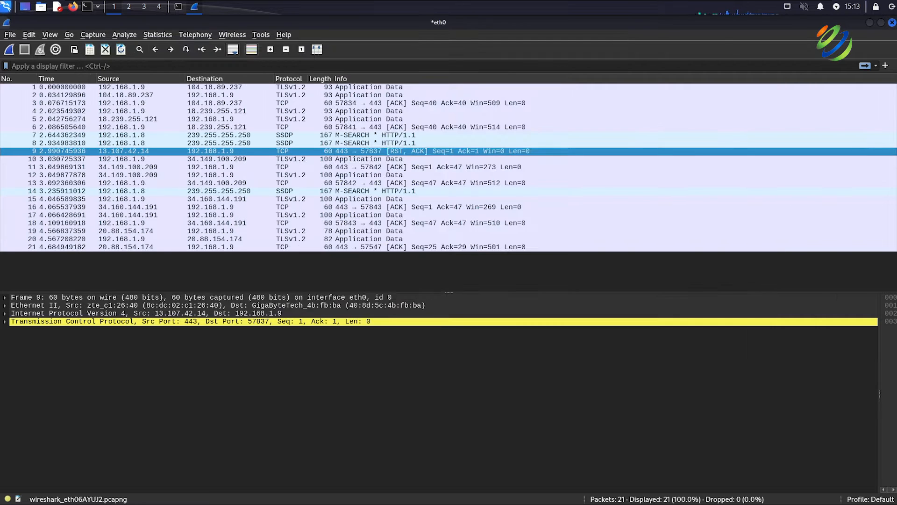
# Expand packet 9's Ethernet II, inspect packet 17, then quit without saving the capture
pyautogui.click(4, 305)
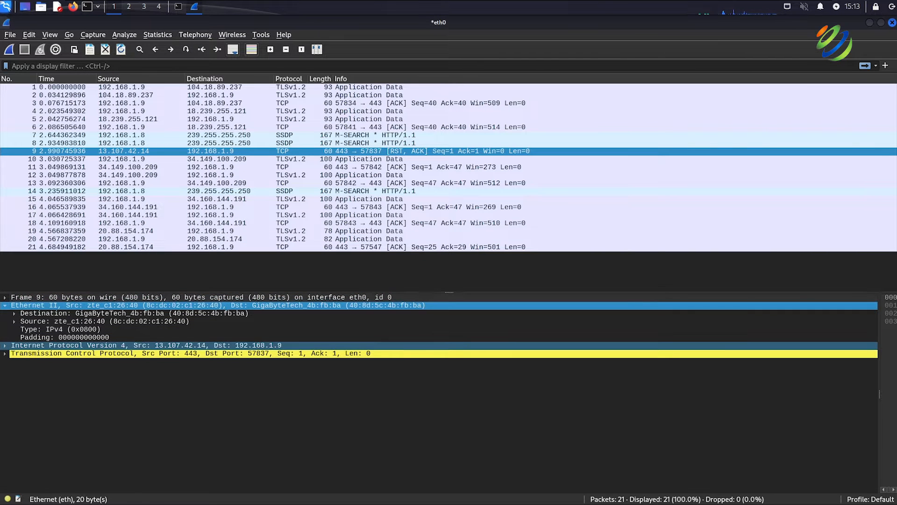
pyautogui.click(4, 345)
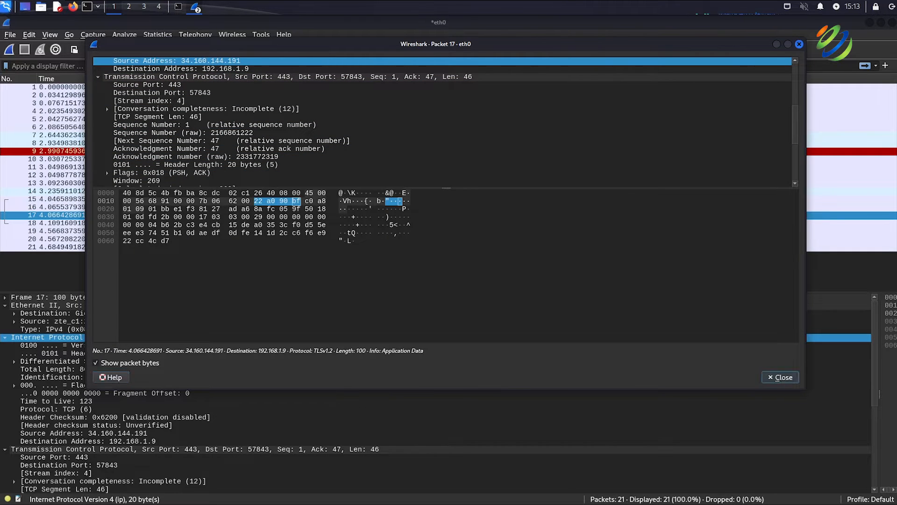
pyautogui.click(780, 377)
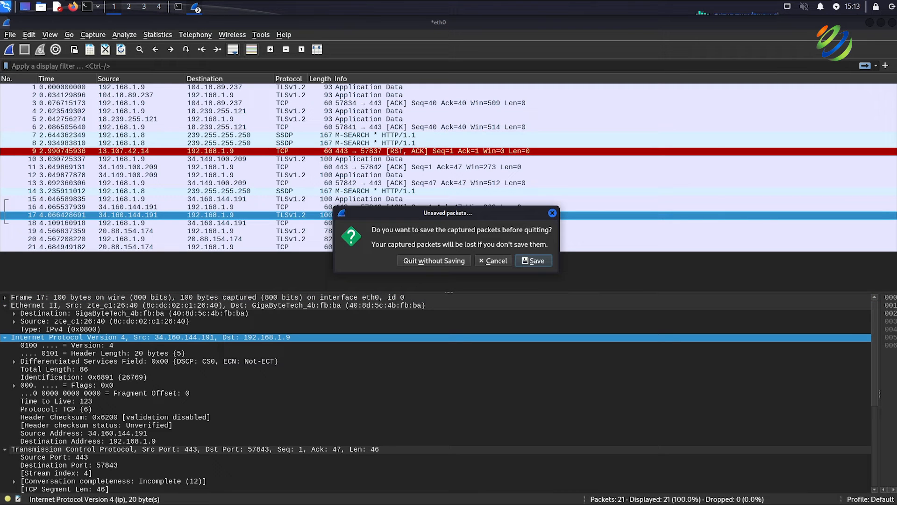
pyautogui.click(433, 261)
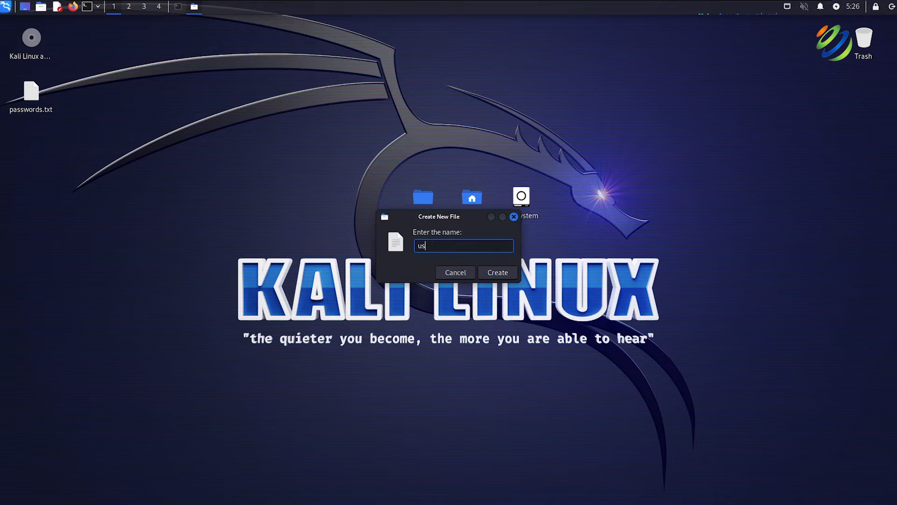
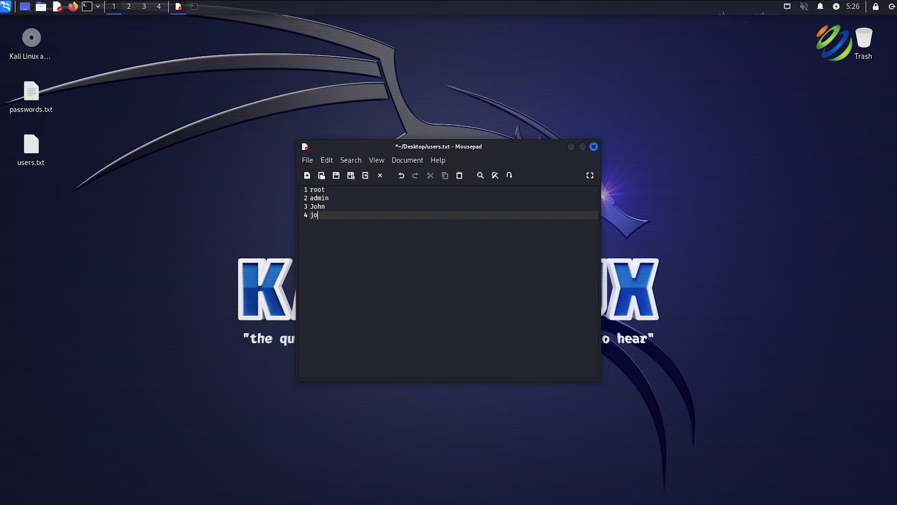
pyautogui.click(308, 160)
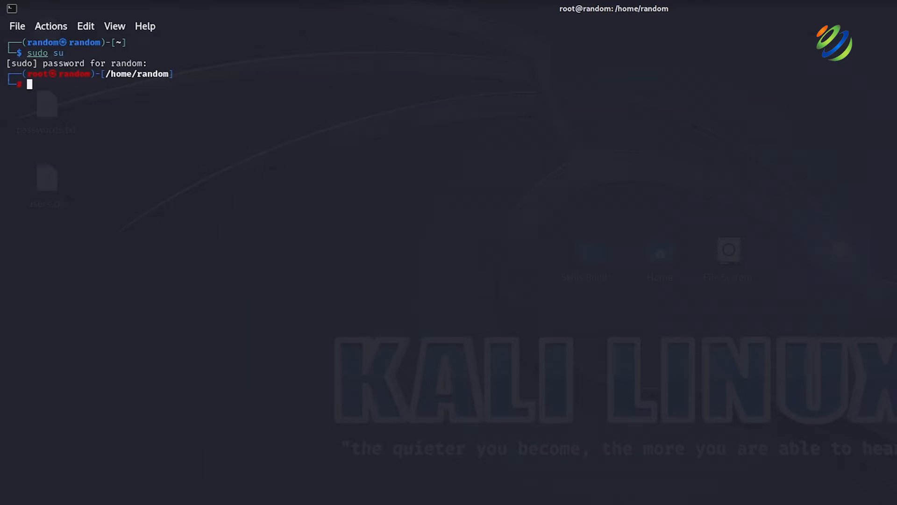
# Version-scan 192.168.1.6, then brute-force its SSH with hydra using users.txt and passwords.txt
pyautogui.write('nmap 192.168.1.6 -sV')
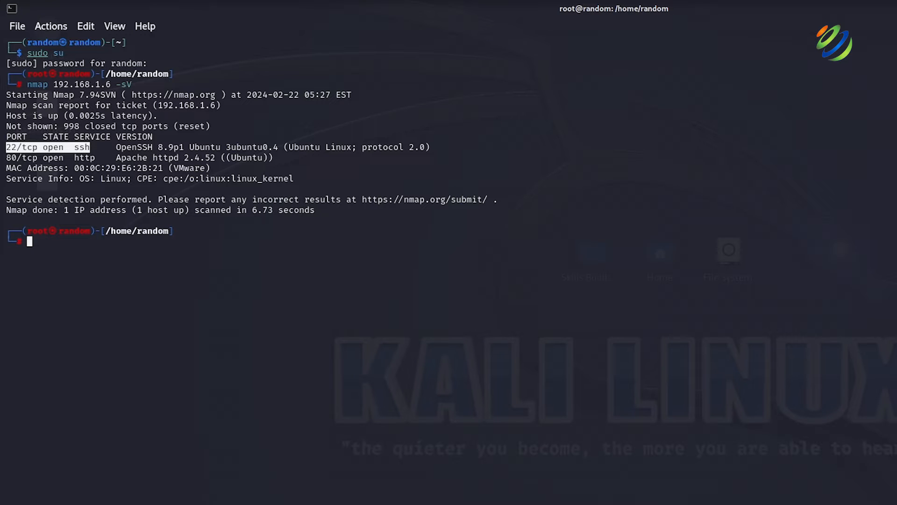
pyautogui.write('ls')
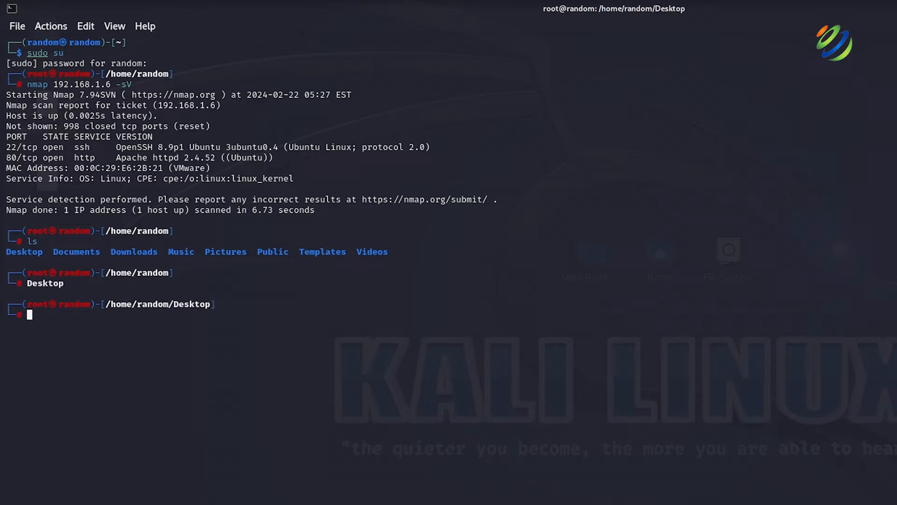
pyautogui.write('hydra -L users.txt -P passwords.txt 192.168.1.6 ssh')
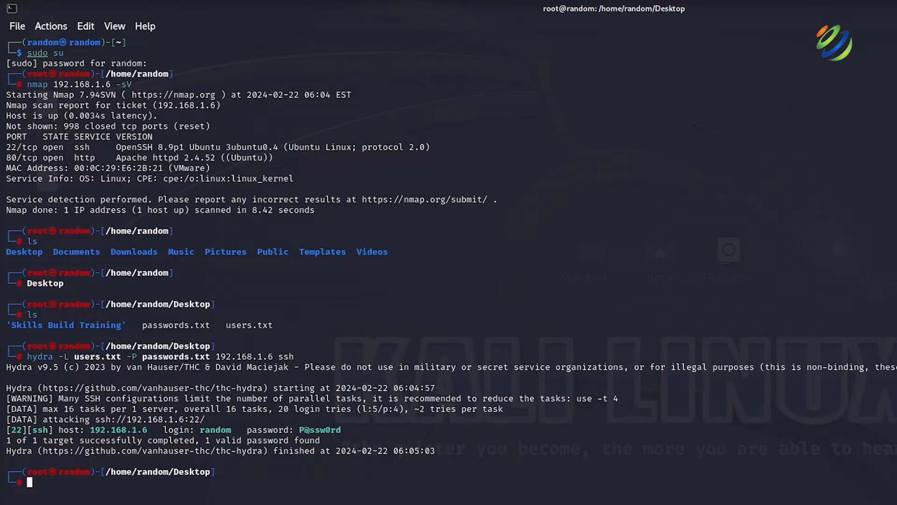
# SSH into 192.168.1.6 as random, run ip a, then exit the session
pyautogui.write('ssh 192.168.1.6 -l random')
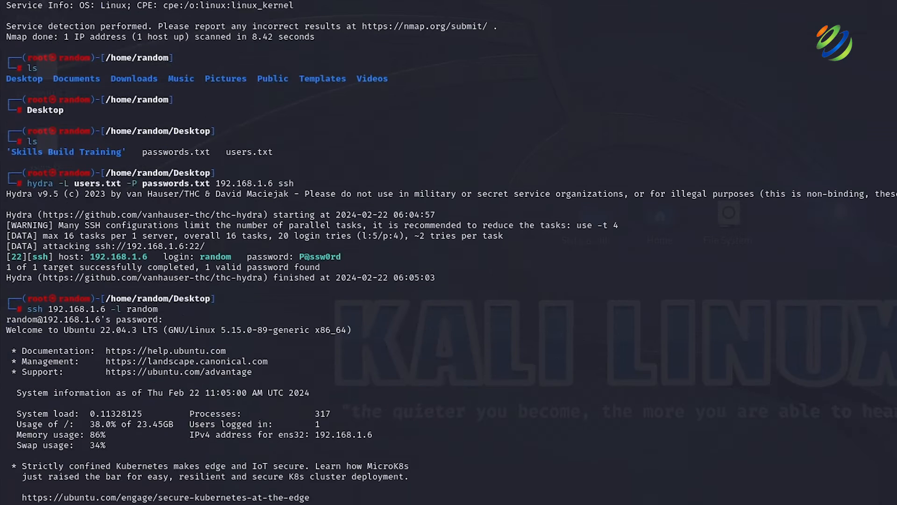
pyautogui.write('ip a')
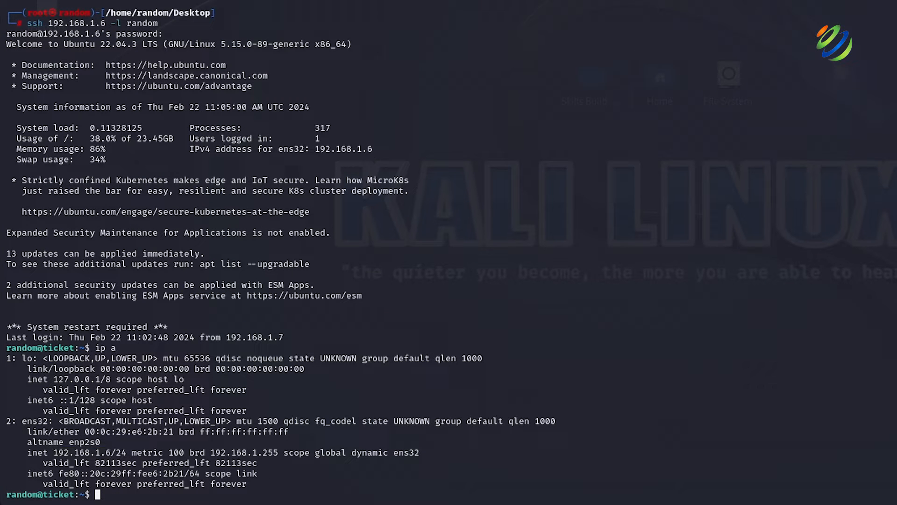
pyautogui.write('exit')
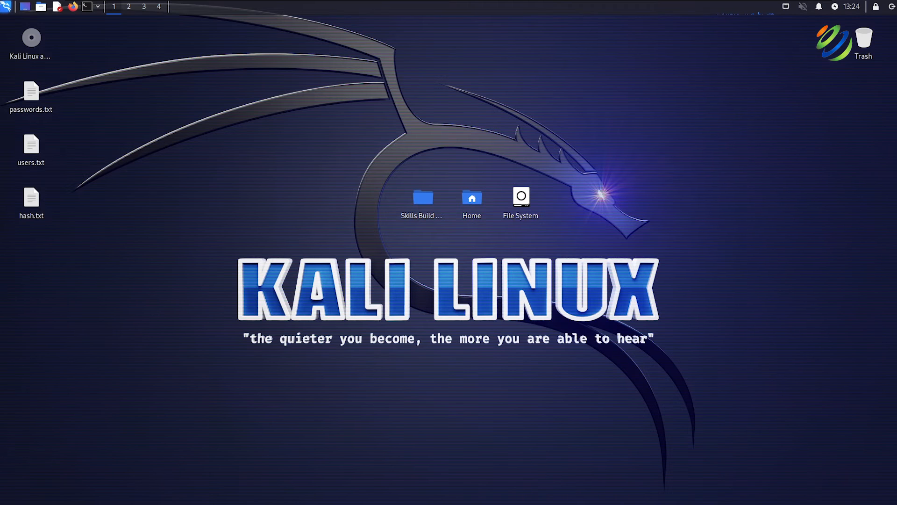
# Open hash.txt from the desktop and select the whole hash line
pyautogui.doubleClick(31, 203)
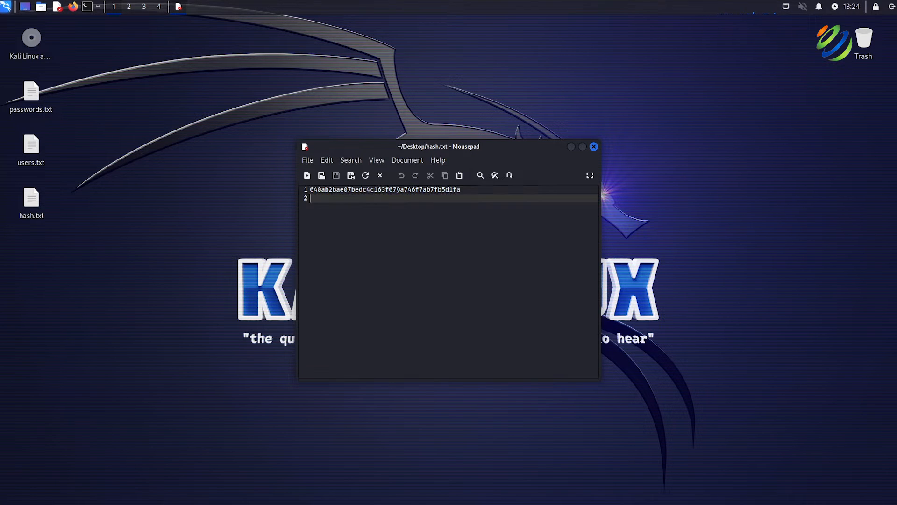
pyautogui.tripleClick(384, 190)
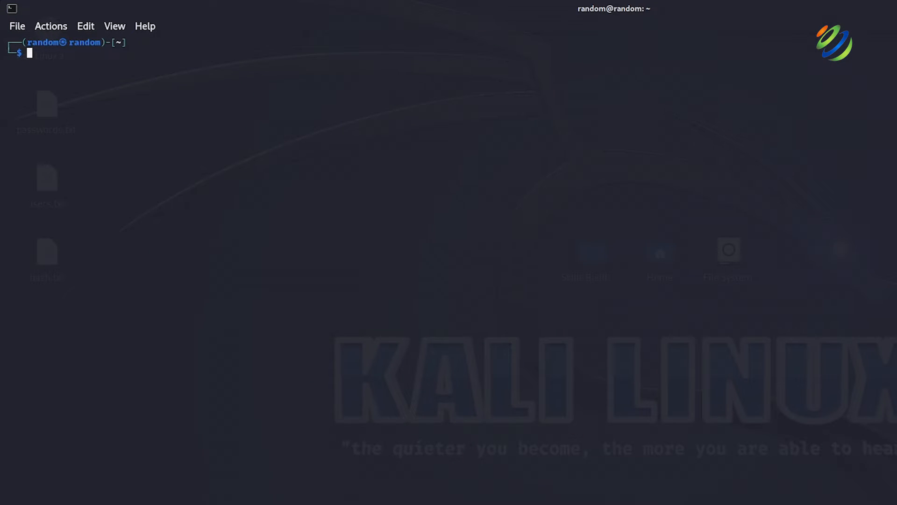
# As root in Desktop, run hash-identifier on the hash and quit it with Ctrl+C
pyautogui.write('sudo su')
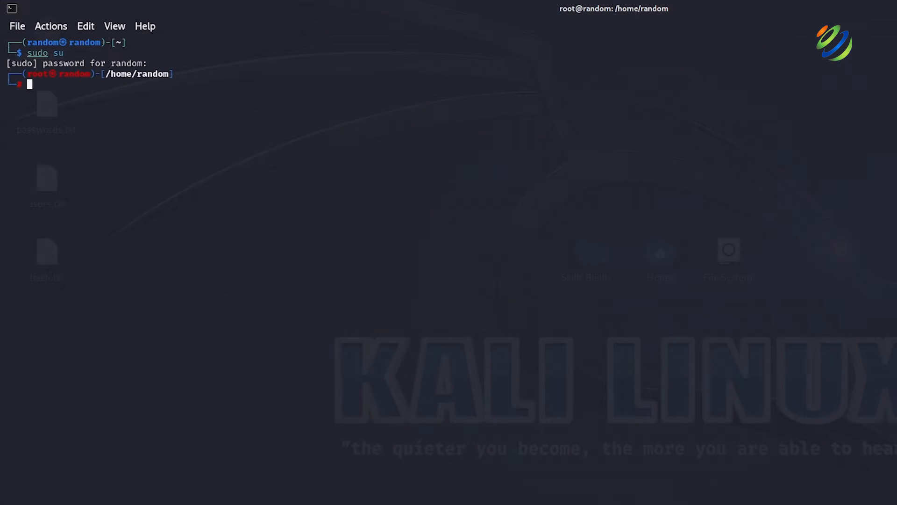
pyautogui.write('Desktop')
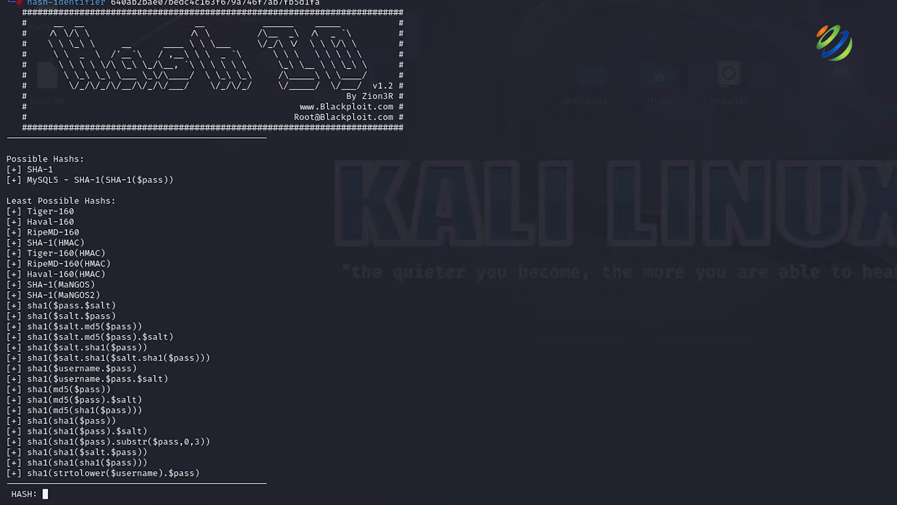
pyautogui.doubleClick(39, 169)
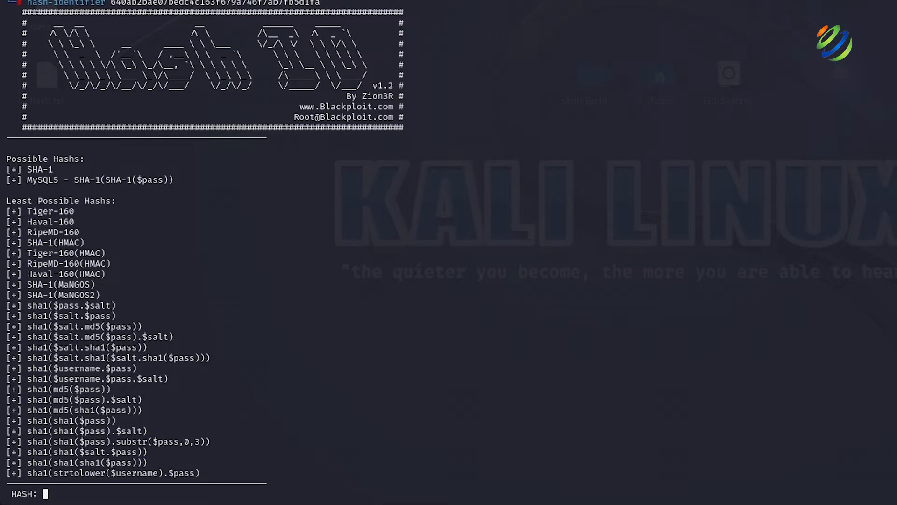
pyautogui.press('ctrl+c')
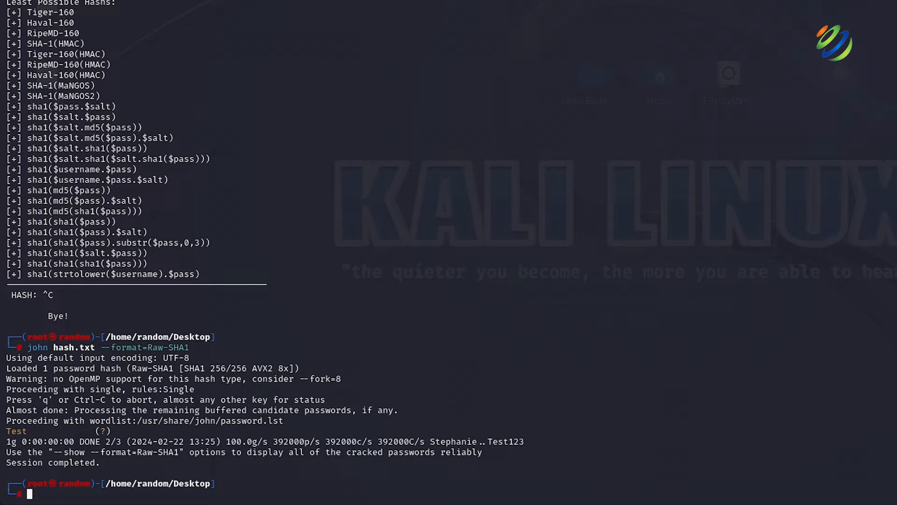
# Crack hash.txt with john --format=Raw-SHA1, then exit the shell
pyautogui.doubleClick(17, 431)
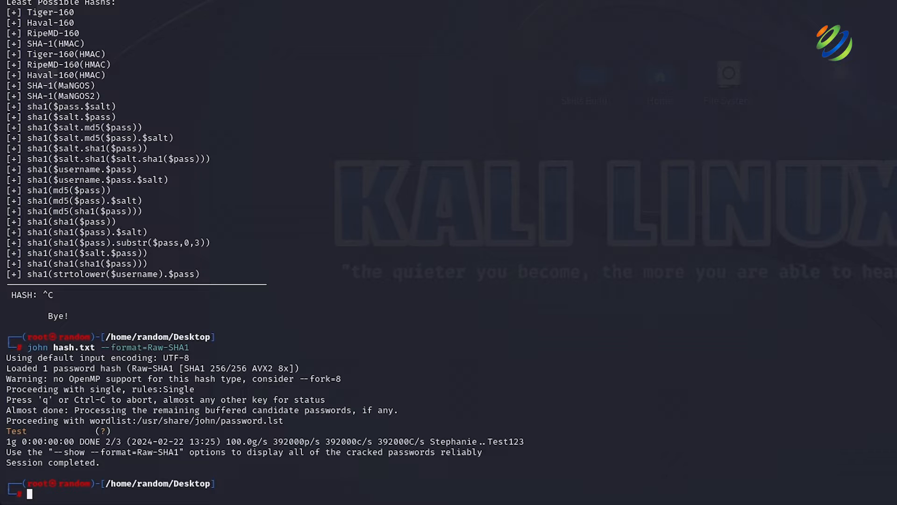
pyautogui.doubleClick(17, 431)
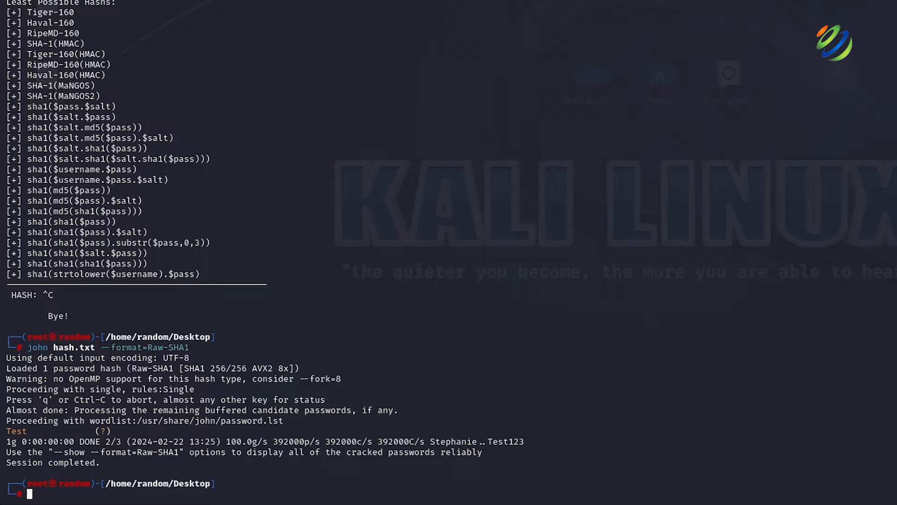
pyautogui.write('exit')
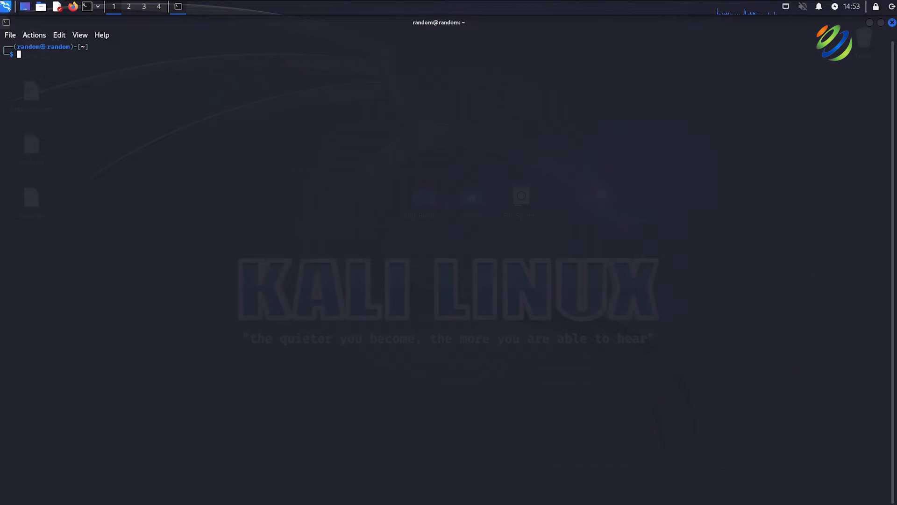
# Launch burpsuite from the terminal and start a temporary in-memory project with default settings
pyautogui.write('burpsuit')
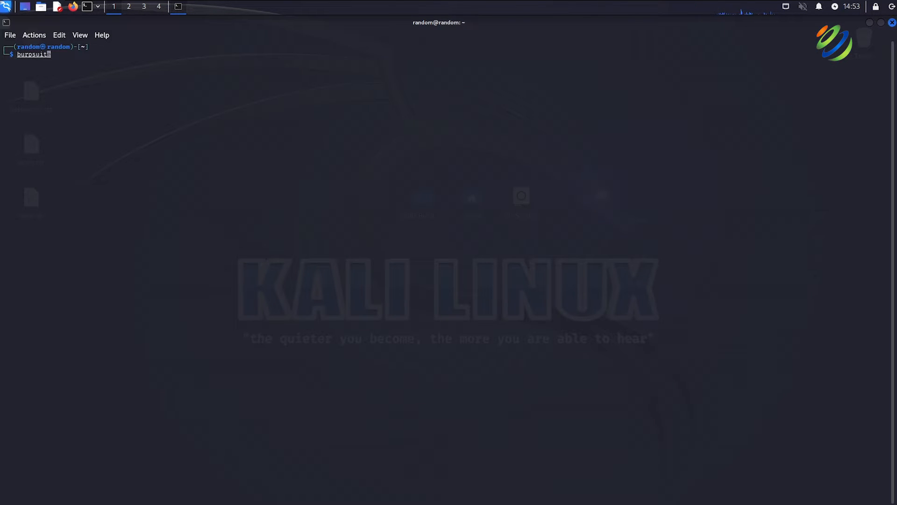
pyautogui.press('Return')
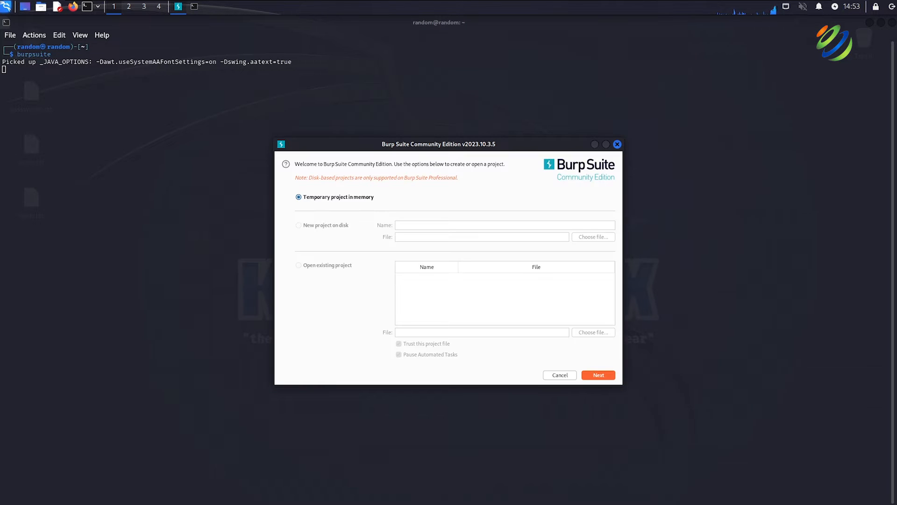
pyautogui.click(598, 375)
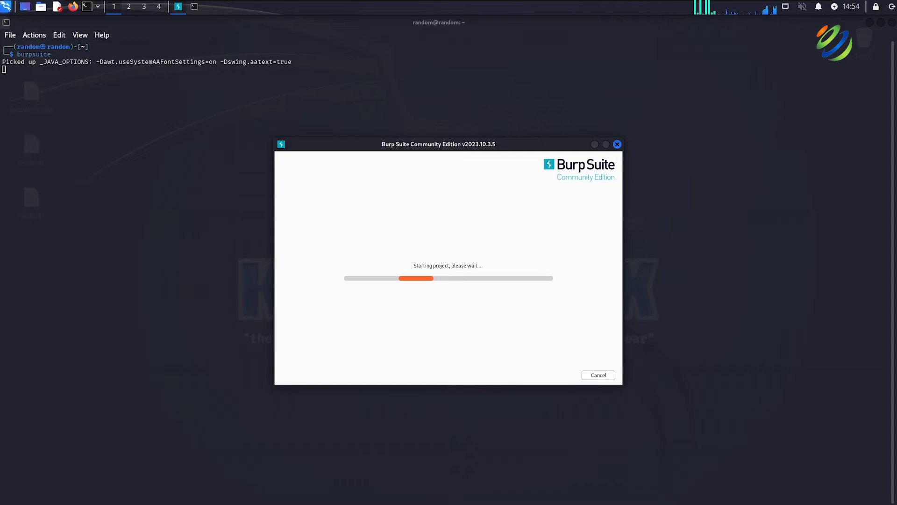
pyautogui.click(606, 144)
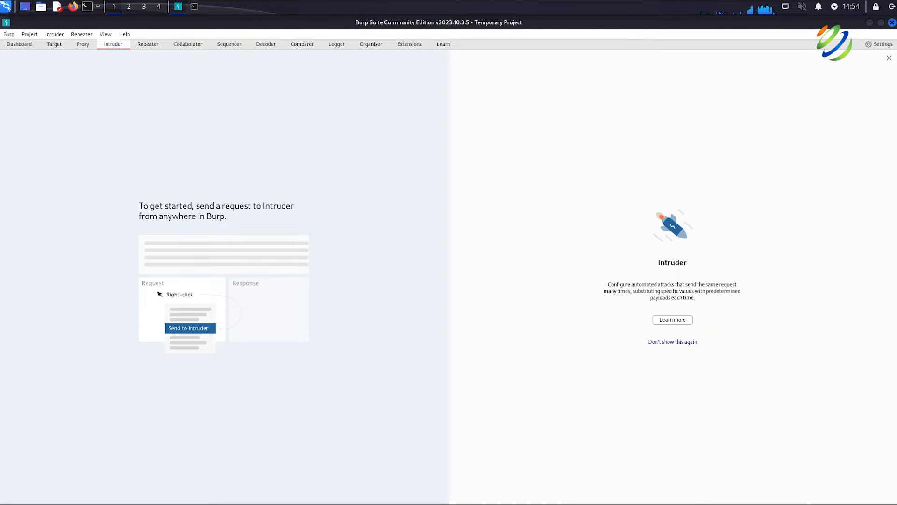
# Turn Proxy interception on and browse to microsoft.com in Burp's built-in browser
pyautogui.click(82, 44)
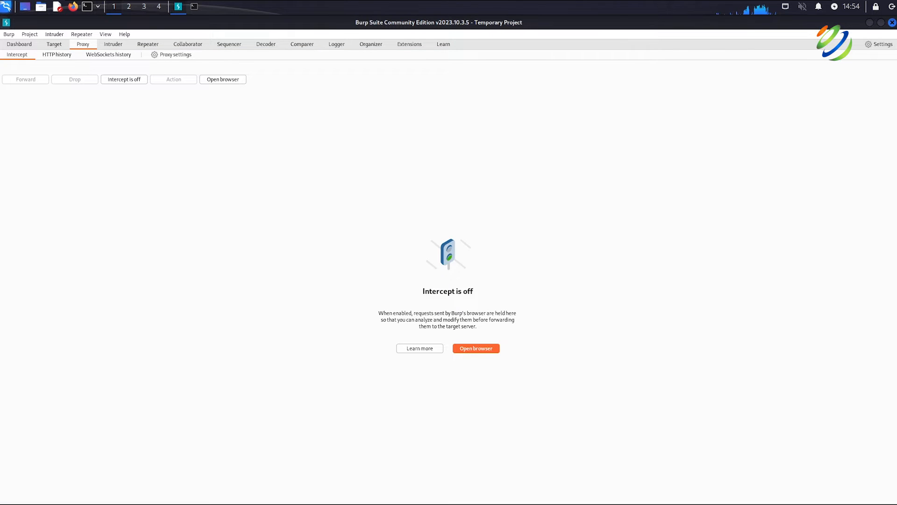
pyautogui.click(122, 78)
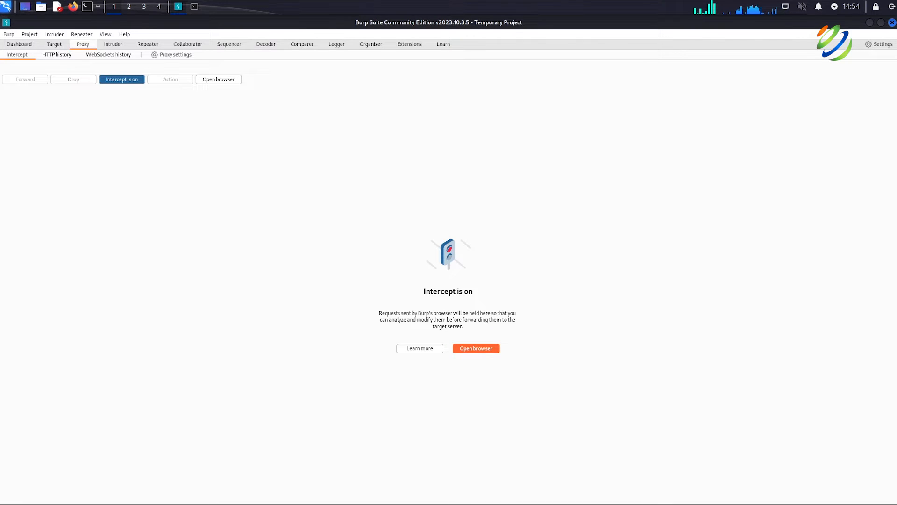
pyautogui.click(476, 347)
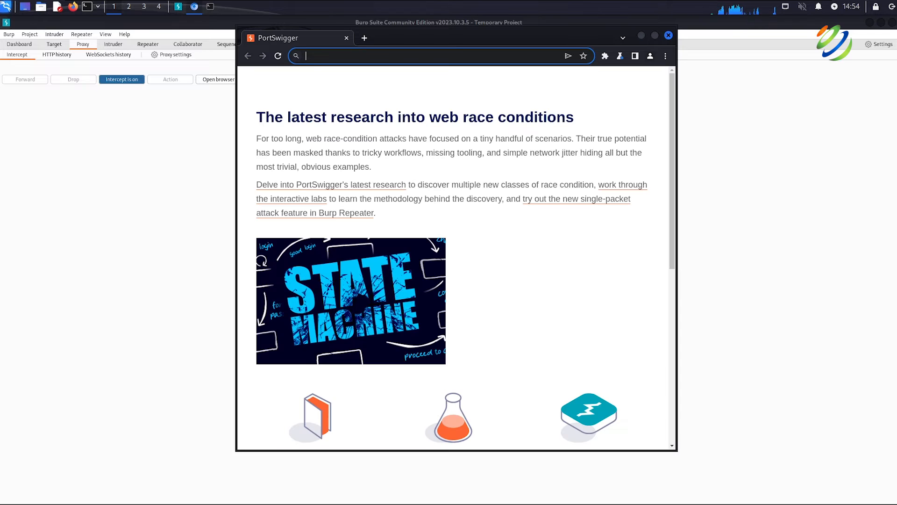
pyautogui.write('microsoft.com')
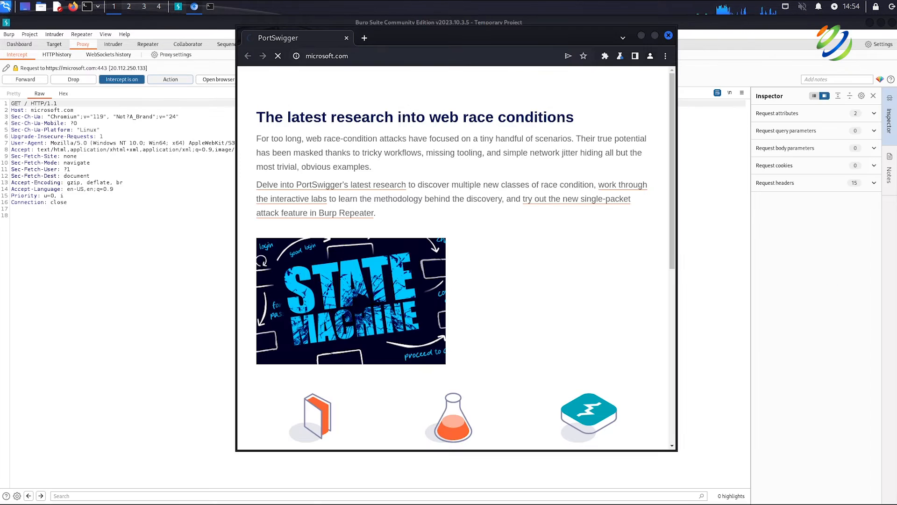
# Review the microsoft.com entries in HTTP history, then exit Burp confirming the close
pyautogui.click(669, 35)
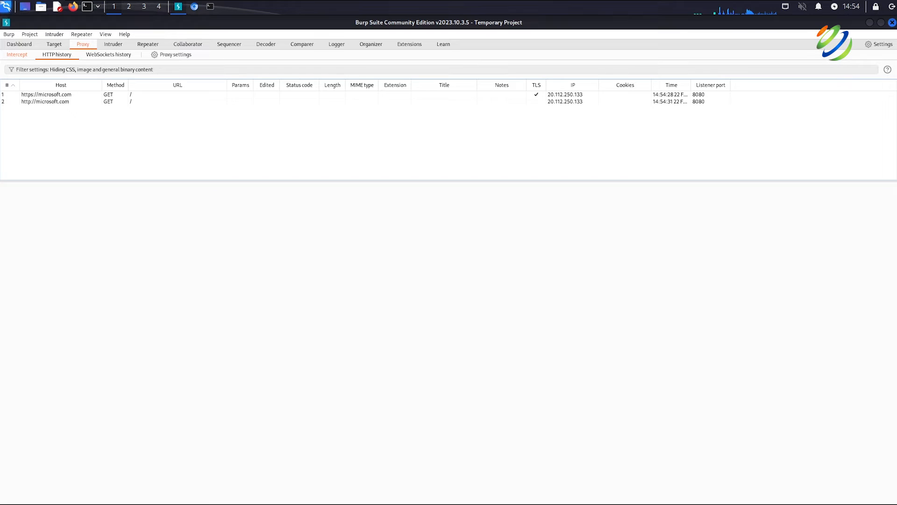
pyautogui.click(46, 101)
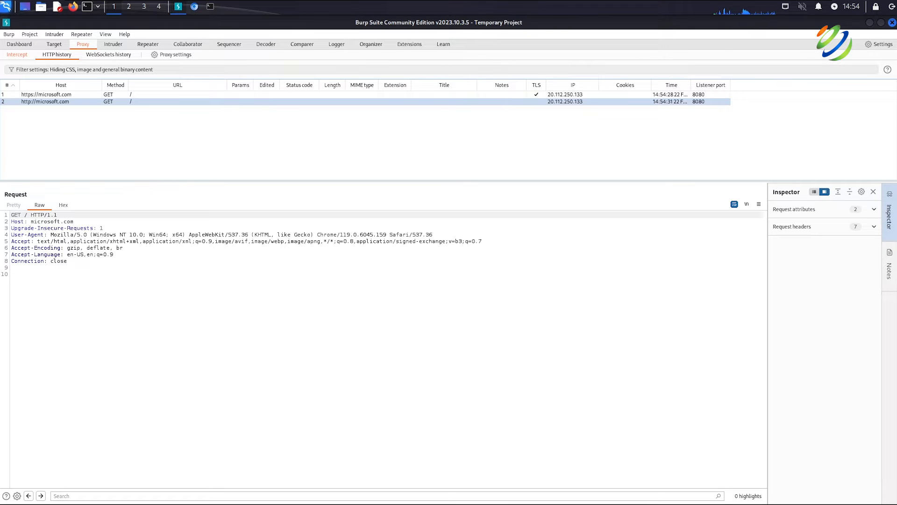
pyautogui.click(46, 94)
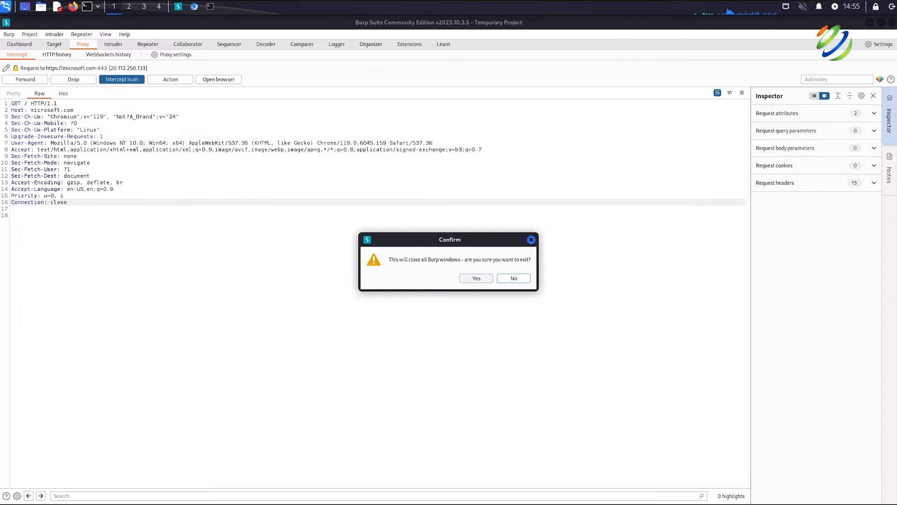
pyautogui.click(475, 279)
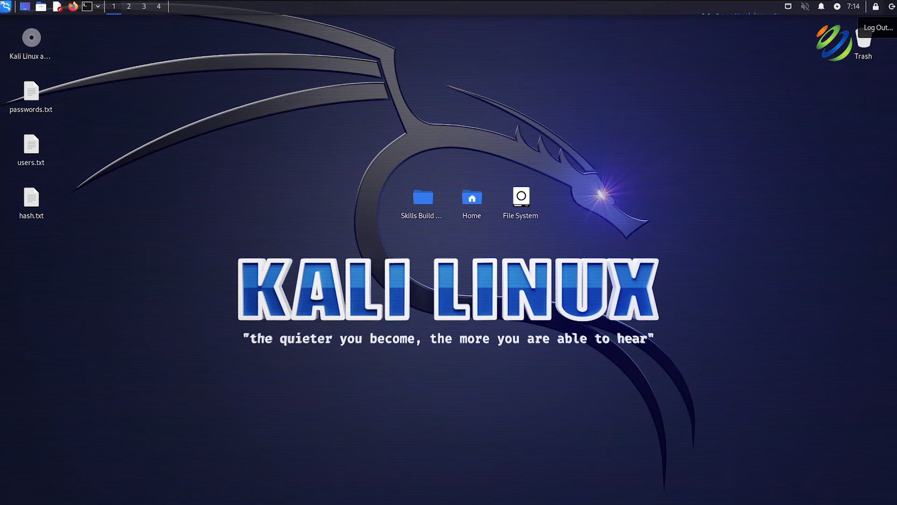
pyautogui.moveTo(864, 43)
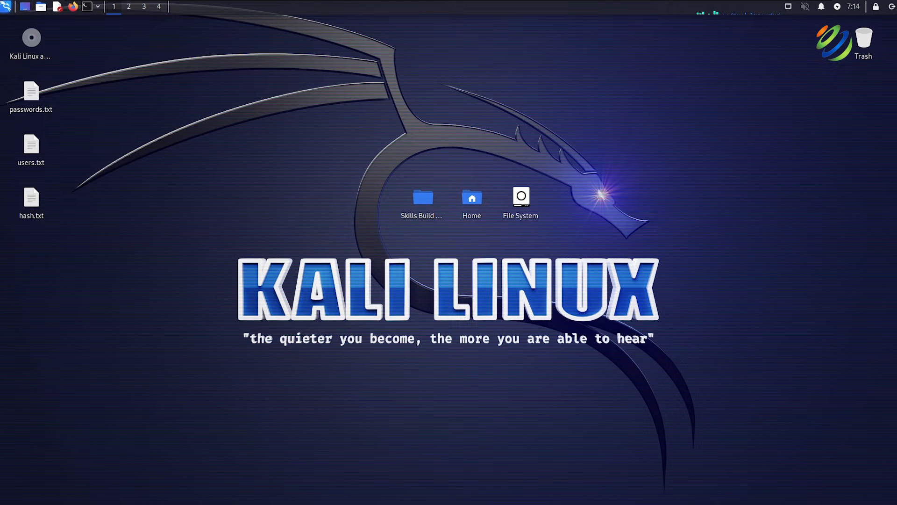
pyautogui.click(87, 6)
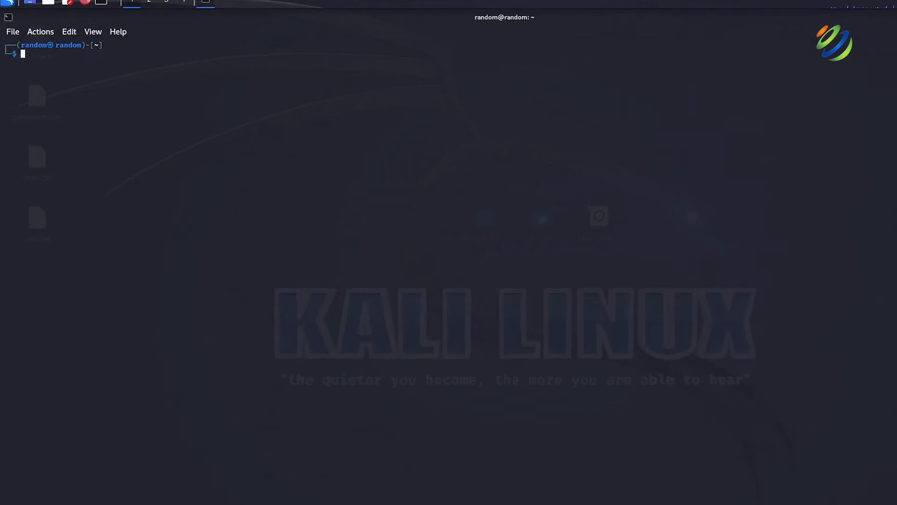
pyautogui.write('sudo su')
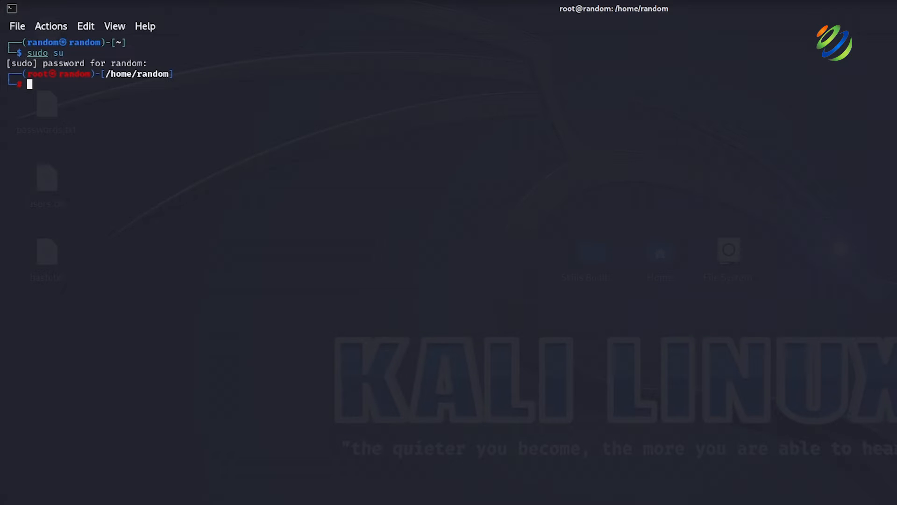
pyautogui.write('nikto -h')
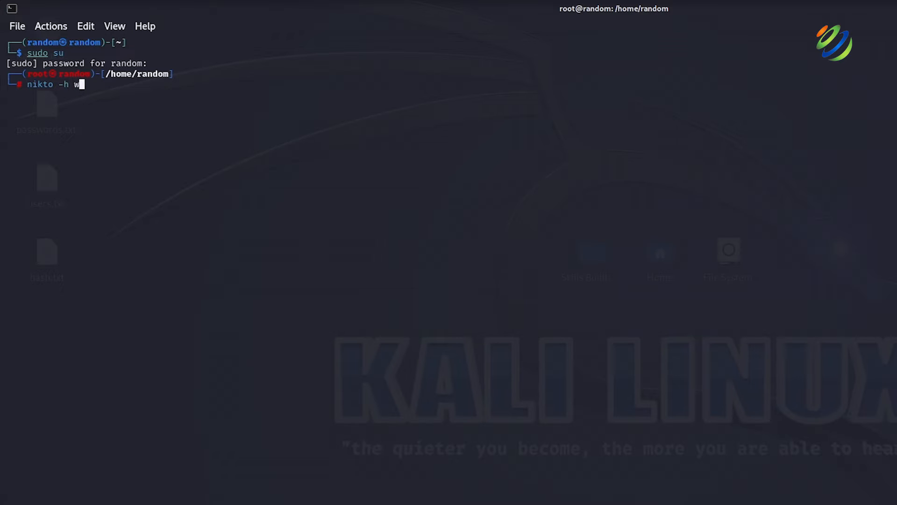
pyautogui.write('ww.google.com -ssl')
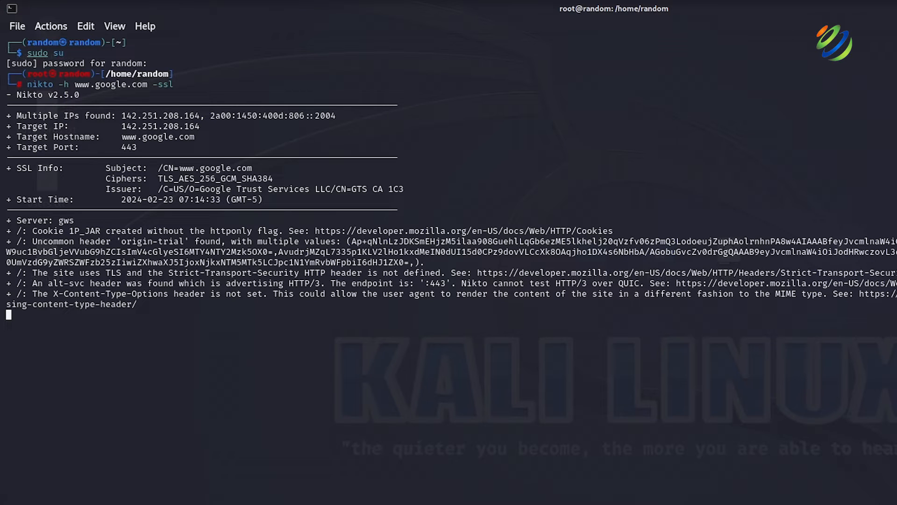
# Interrupt the Nikto scan with Ctrl+C and exit the root shell
pyautogui.press('ctrl+c')
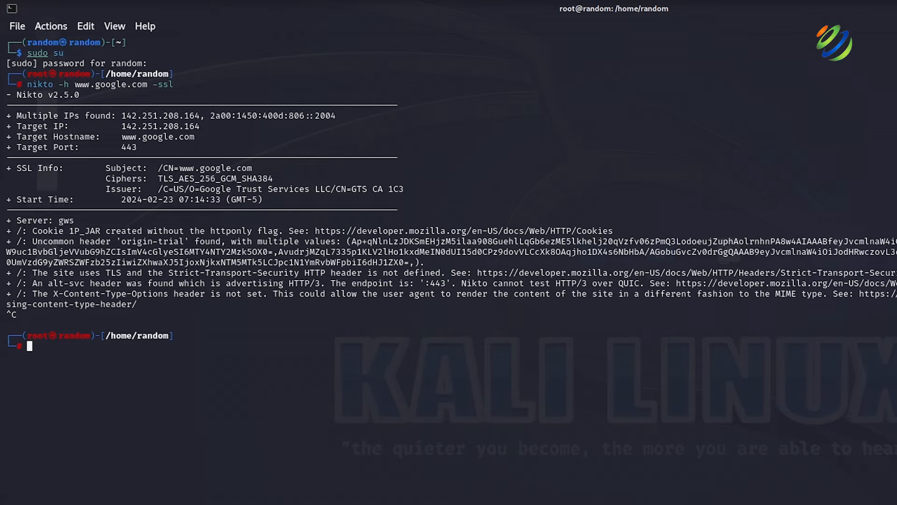
pyautogui.write('exit')
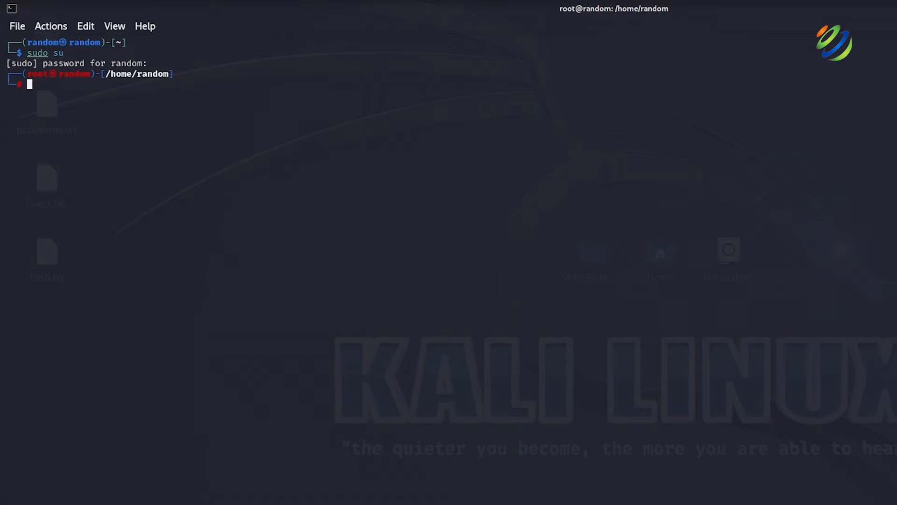
# Ping 192.168.1.2, then run Skipfish against it saving results to /home/random/Desktop/skipfish-results
pyautogui.write('ping 192.168/.1.2')
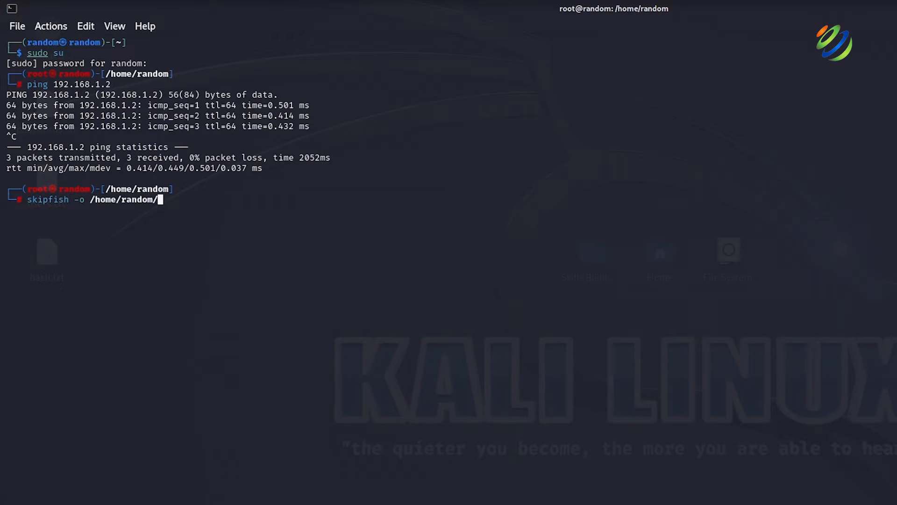
pyautogui.write('Desktop/skipfish-results http://19')
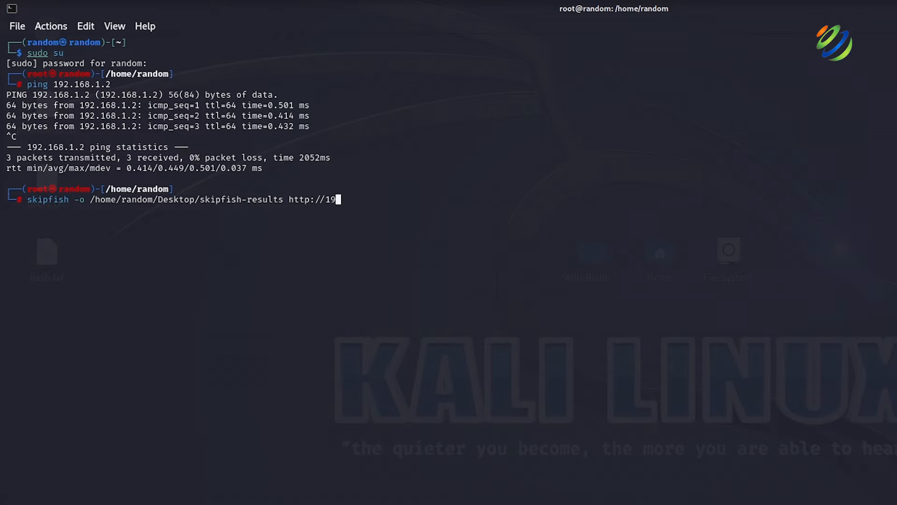
pyautogui.write('2.168.1.2')
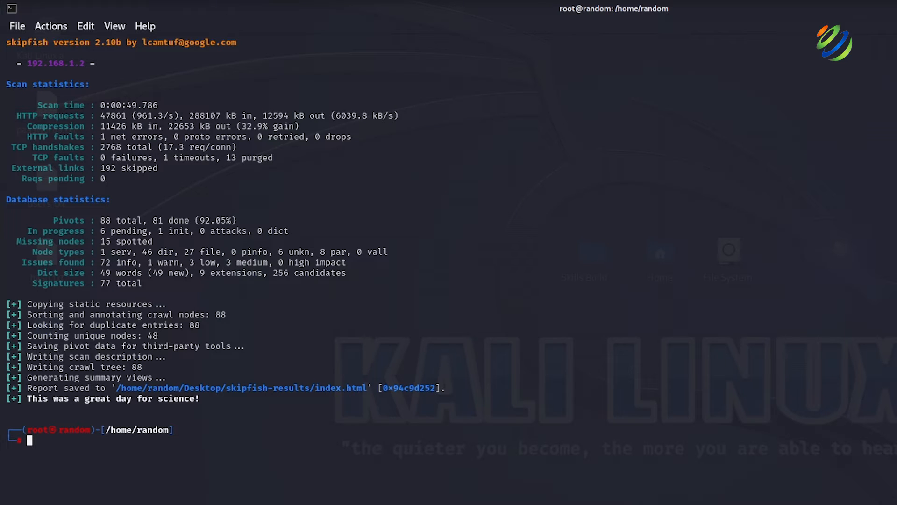
# Exit root and open Desktop/skipfish-results/index.html in Firefox
pyautogui.write('firefo')
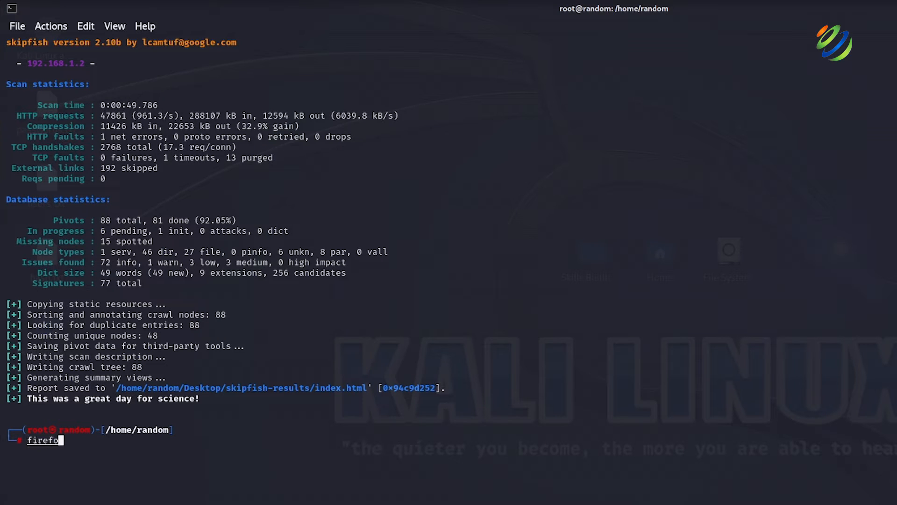
pyautogui.write('Desktop/skipfish')
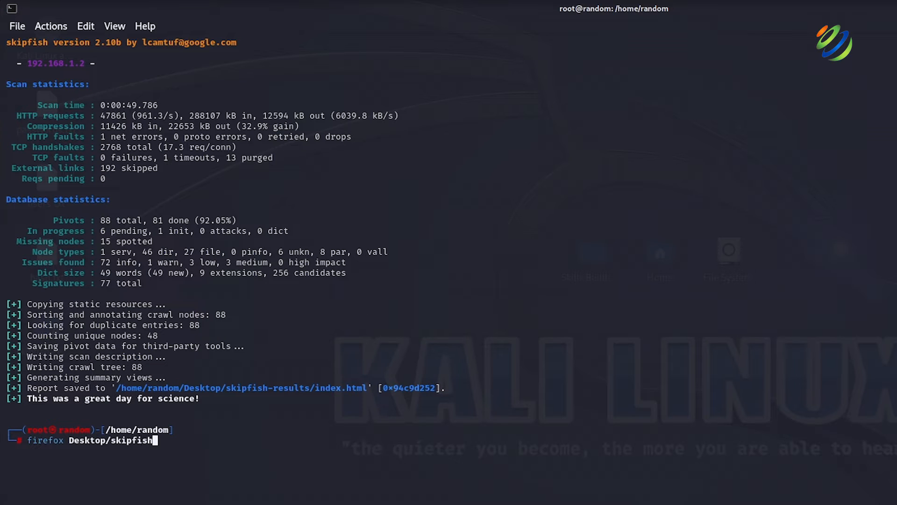
pyautogui.press('Enter')
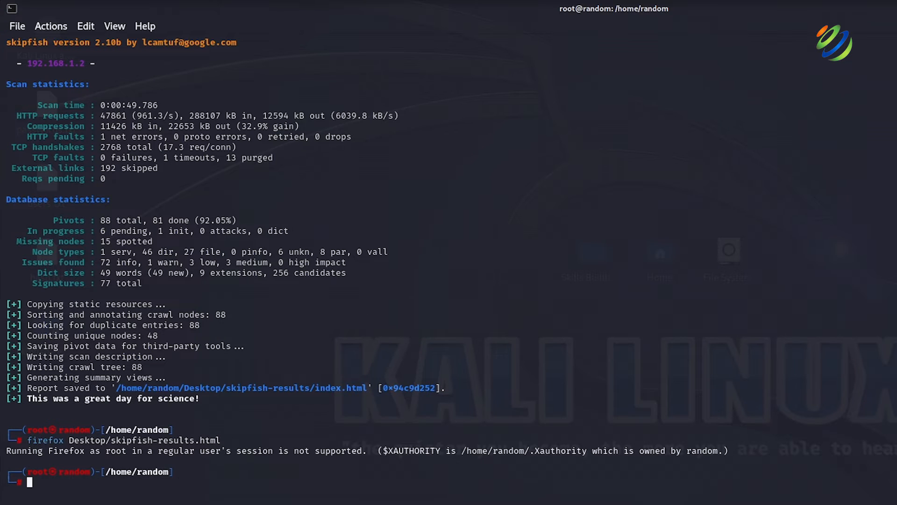
pyautogui.write('exit')
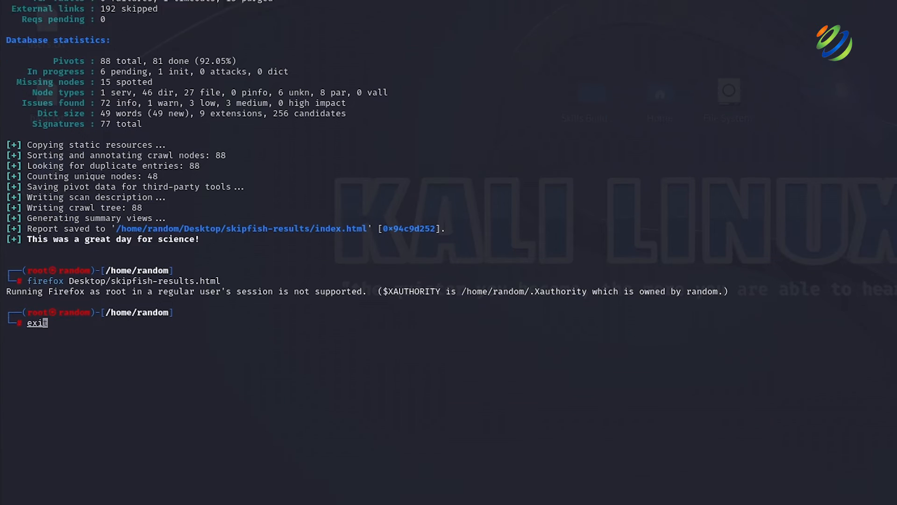
pyautogui.write('firefox Desktop/skipfish-results/index.html')
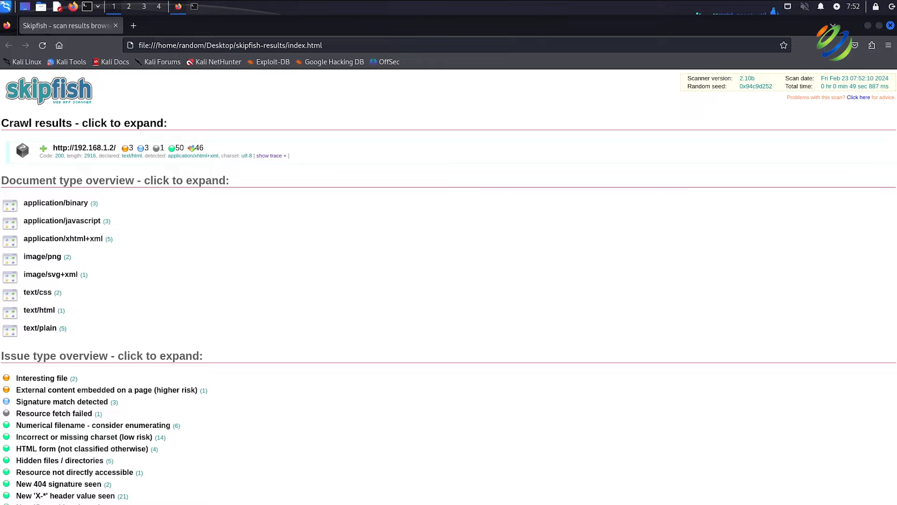
# Expand 'Signature match detected' in the Skipfish report to reveal its three URLs
pyautogui.click(62, 401)
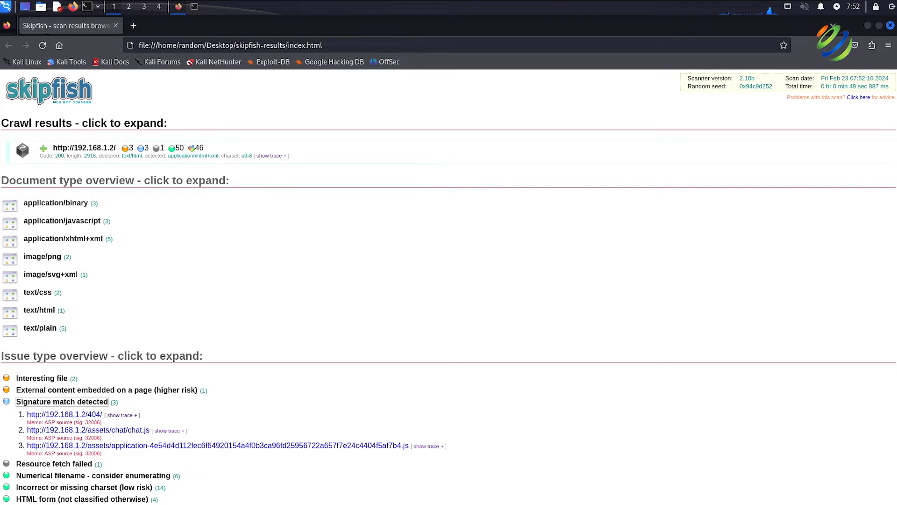
pyautogui.scroll(-3)
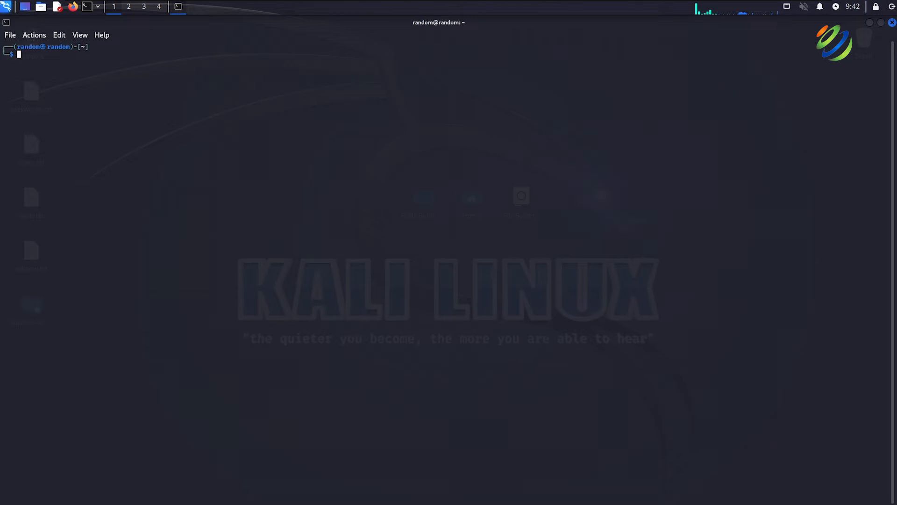
# As root on the Desktop, show unknow.txt and run 'hashcat -a 3 -m 0 unknow.txt -o results.txt'
pyautogui.write('sudo su')
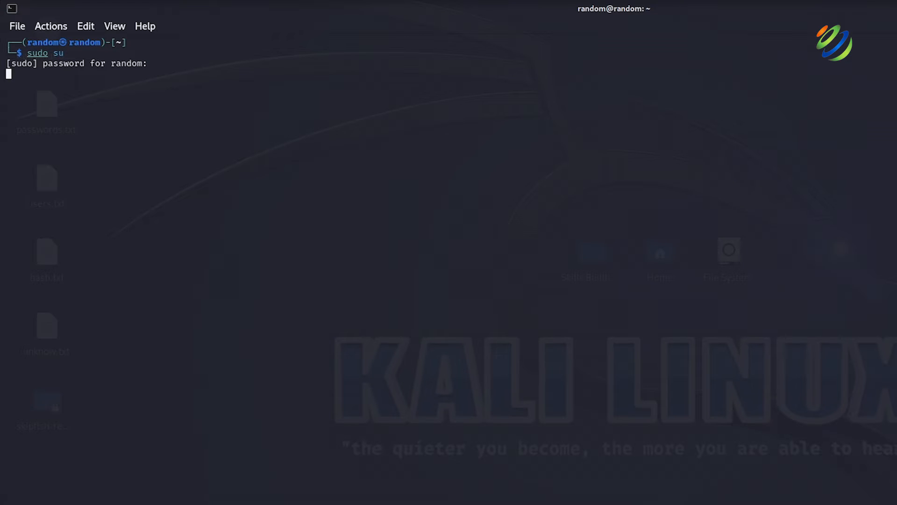
pyautogui.write('Desktop')
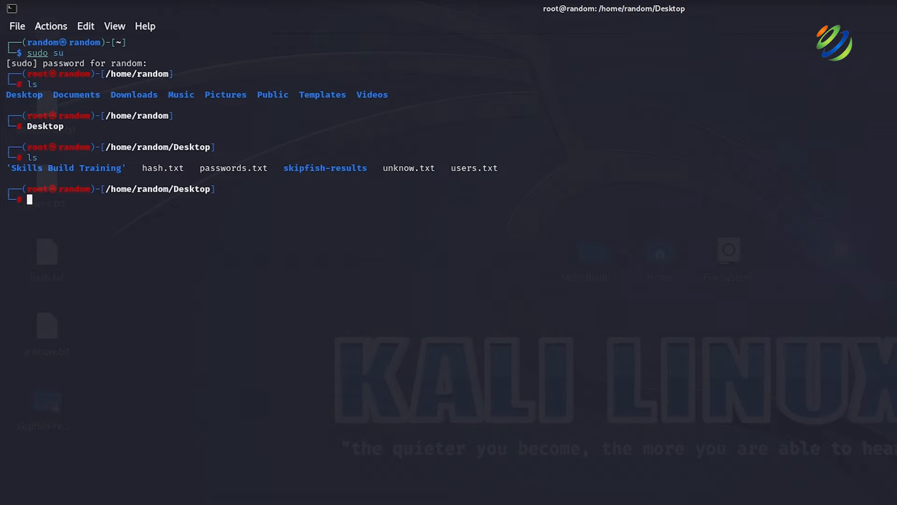
pyautogui.write('cat unknow.txt')
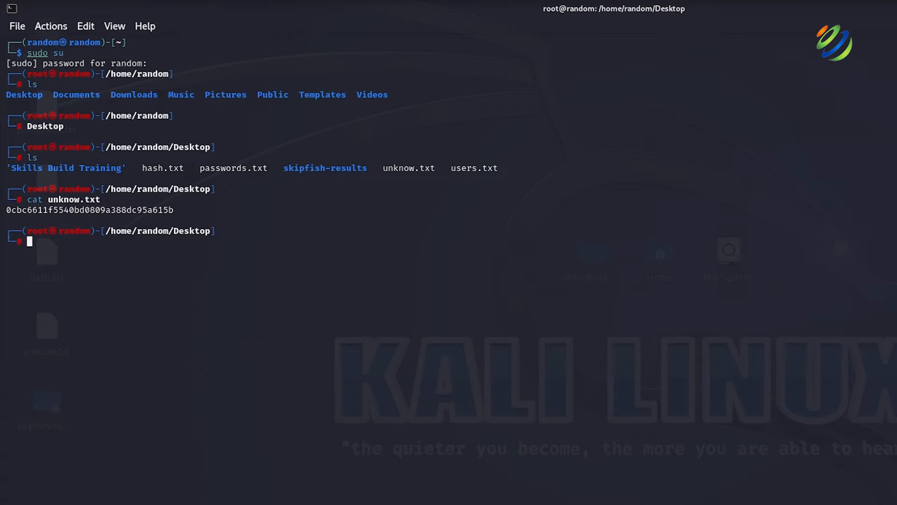
pyautogui.write('hashcat -a 3 -m 0 unknow.txt -o results.txt')
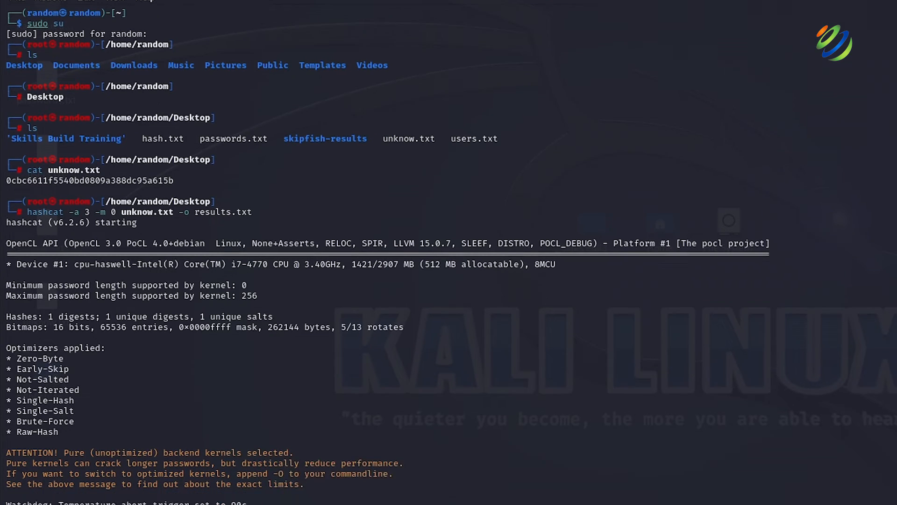
# Pick out the cracked password Test in the results, then clear the terminal
pyautogui.scroll(-3)
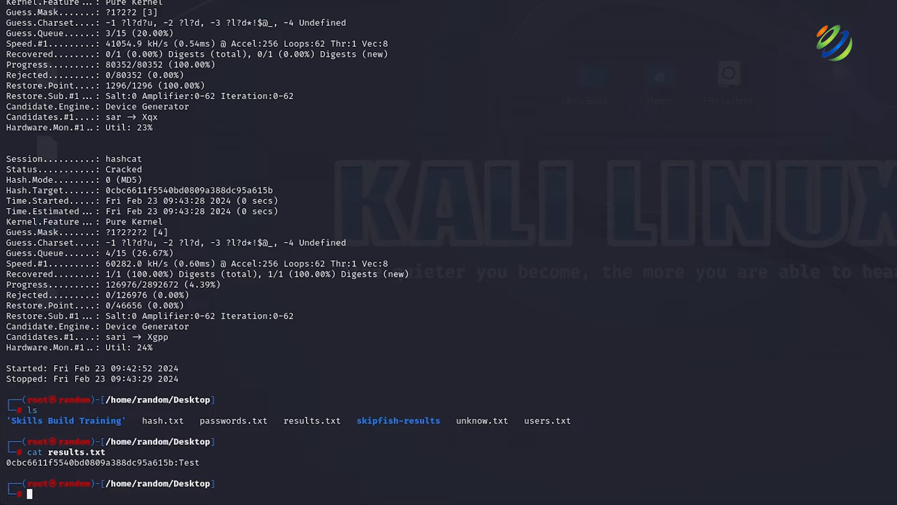
pyautogui.doubleClick(192, 462)
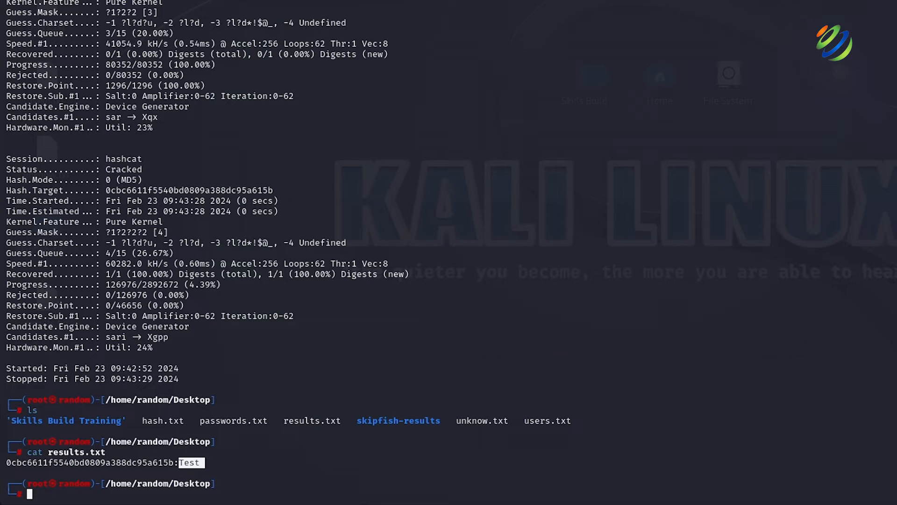
pyautogui.write('clear')
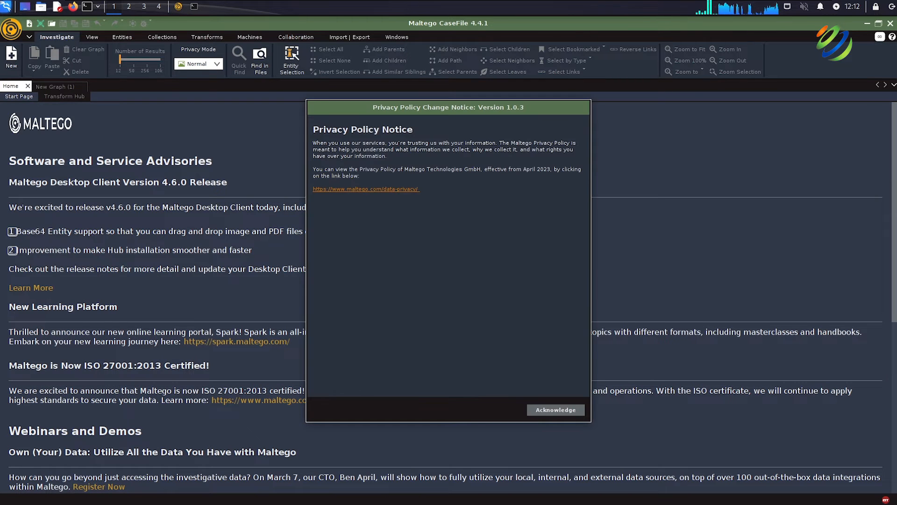
# Acknowledge the privacy notice and search 'googl' in Maltego's Find in Files
pyautogui.click(554, 410)
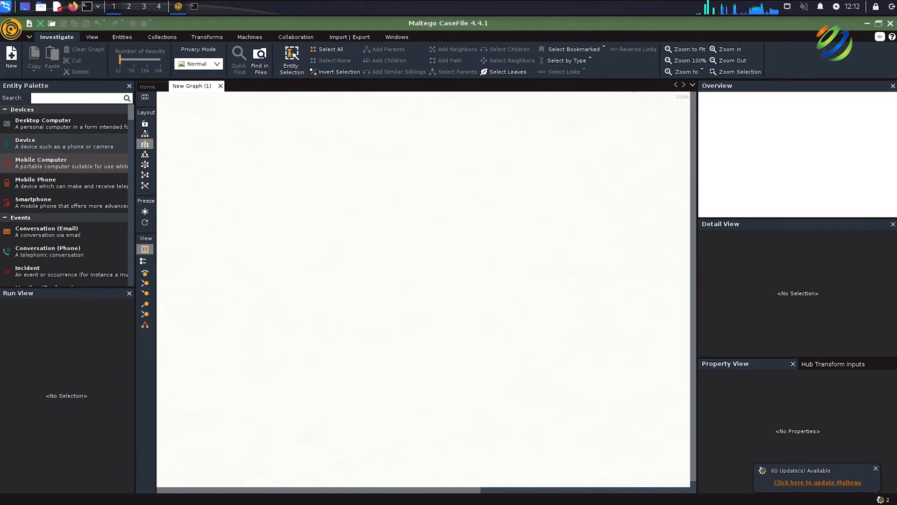
pyautogui.click(260, 60)
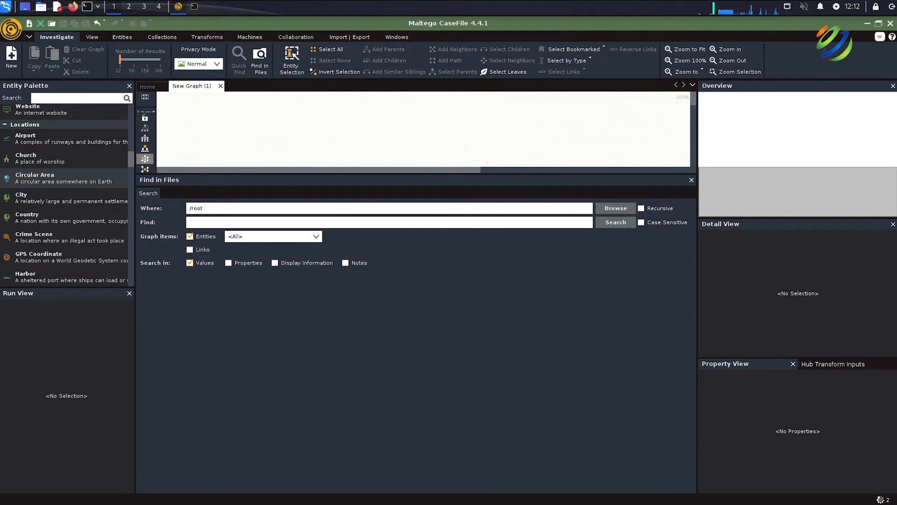
pyautogui.click(388, 222)
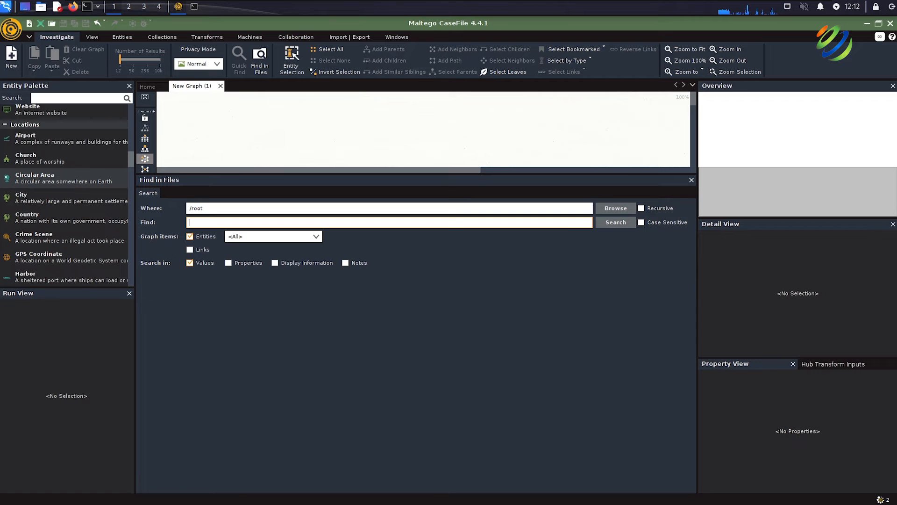
pyautogui.write('googl')
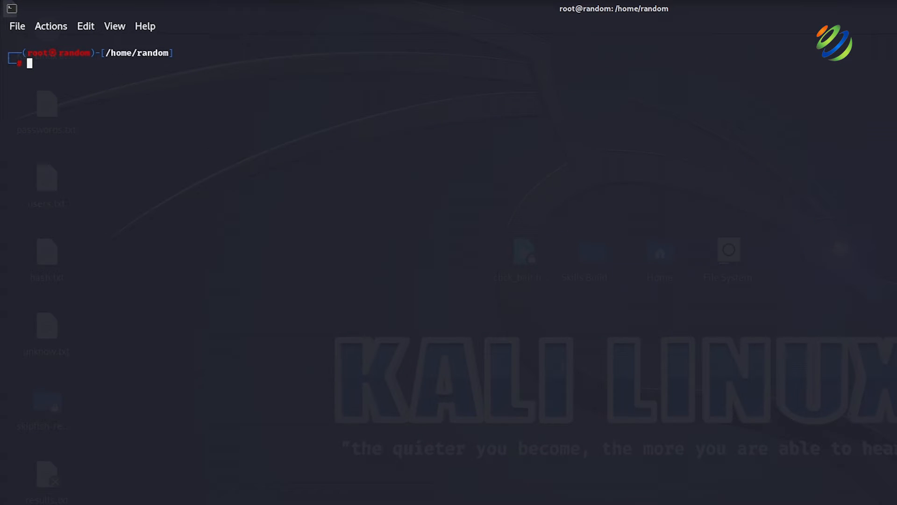
pyautogui.write('Desktop')
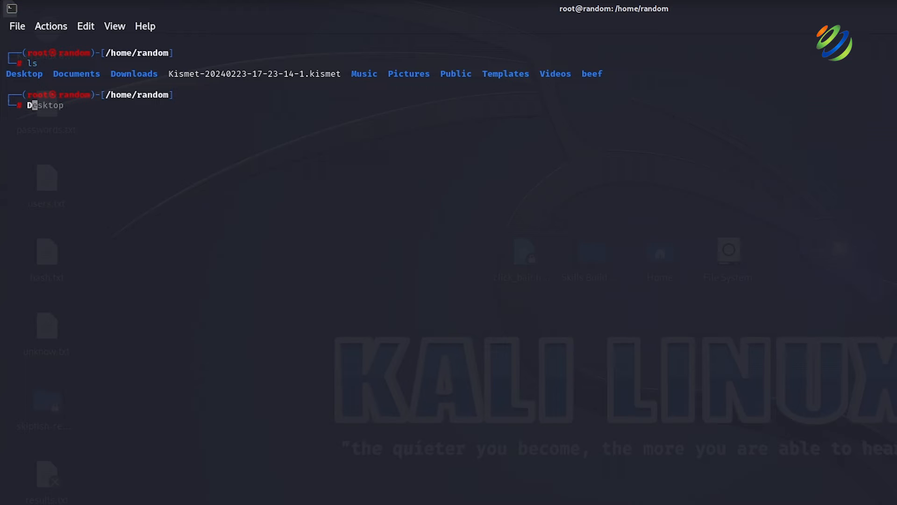
pyautogui.write('sudo su')
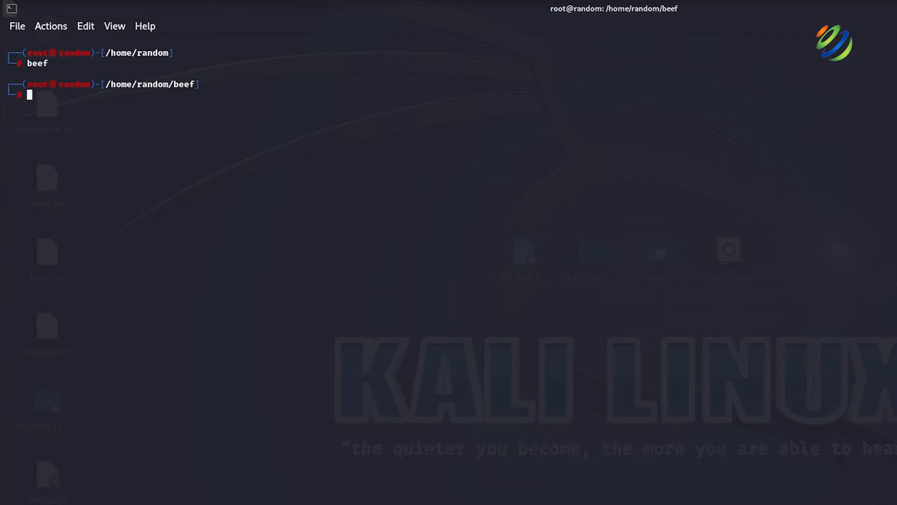
pyautogui.write('./beef')
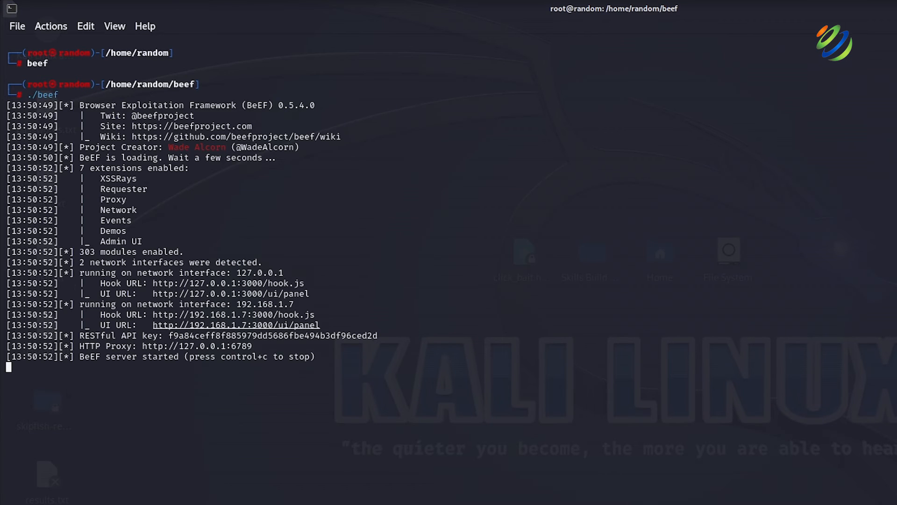
pyautogui.rightClick(232, 325)
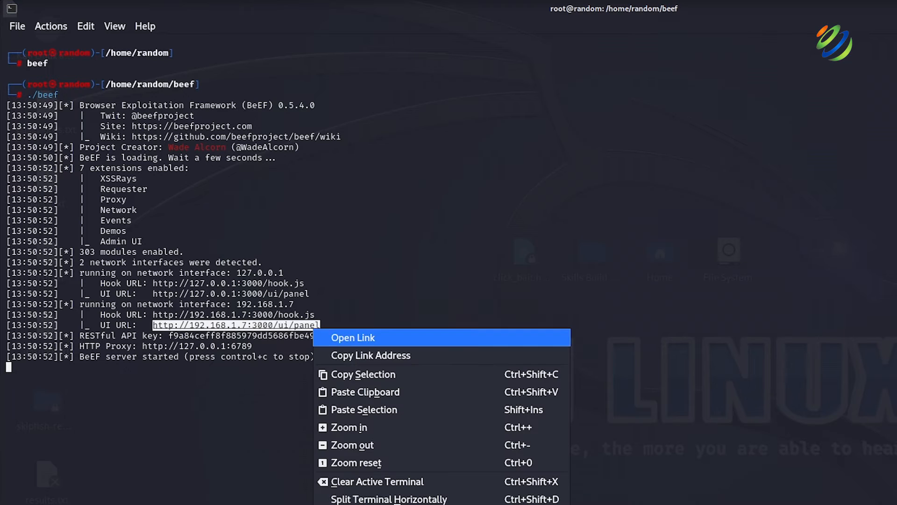
# Log in to the BeEF panel as random and hook the browser via click_bait.html on the desktop
pyautogui.click(352, 338)
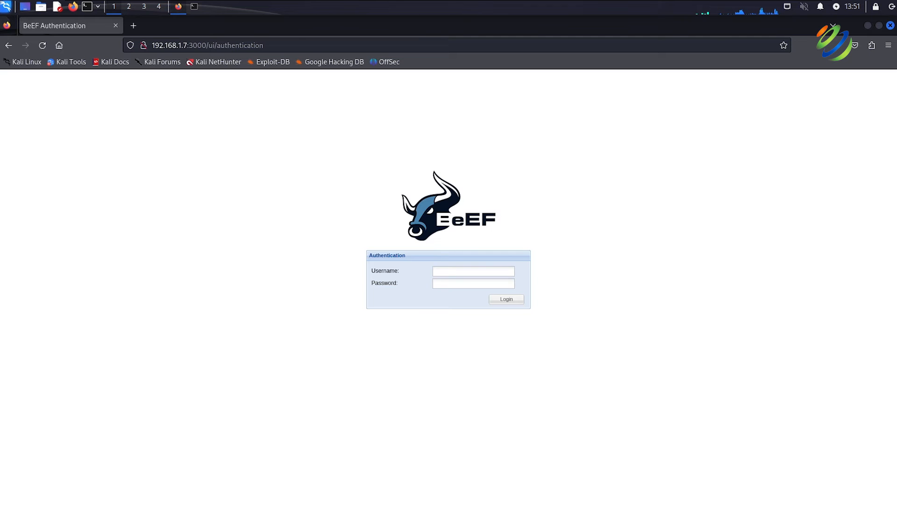
pyautogui.write('random')
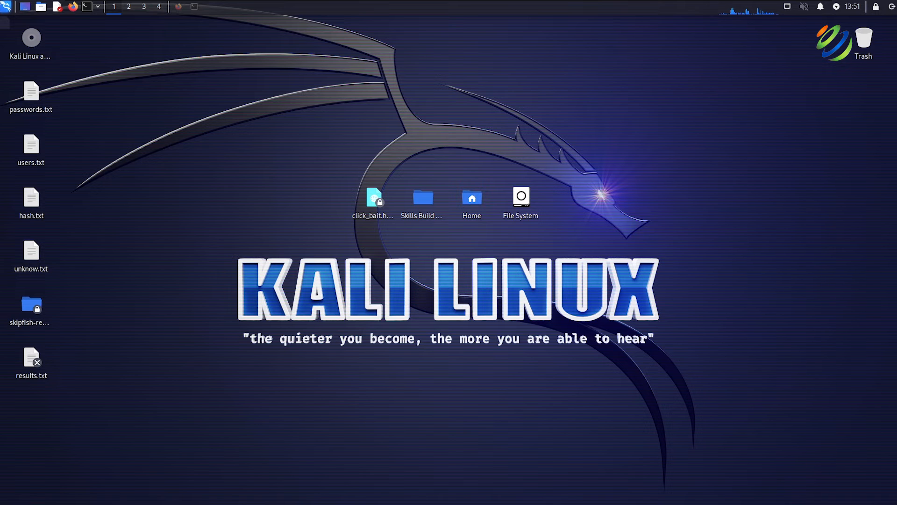
pyautogui.doubleClick(373, 197)
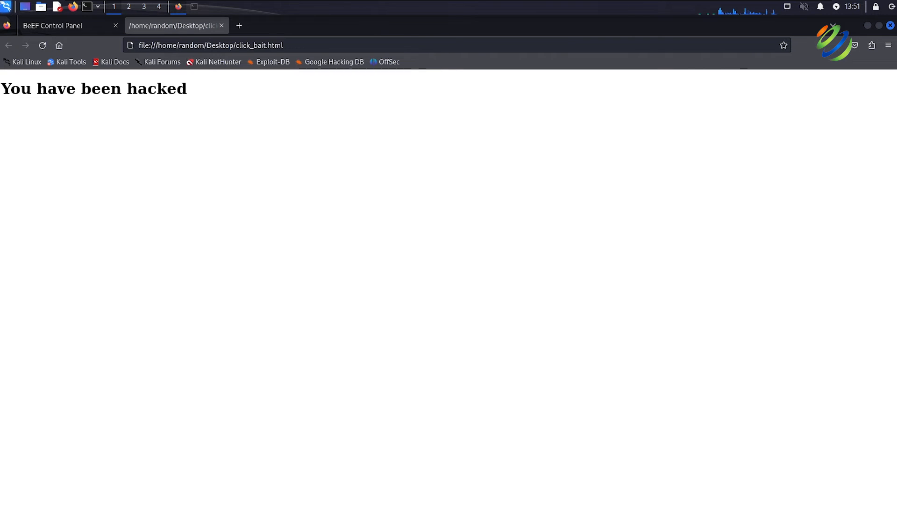
pyautogui.click(51, 25)
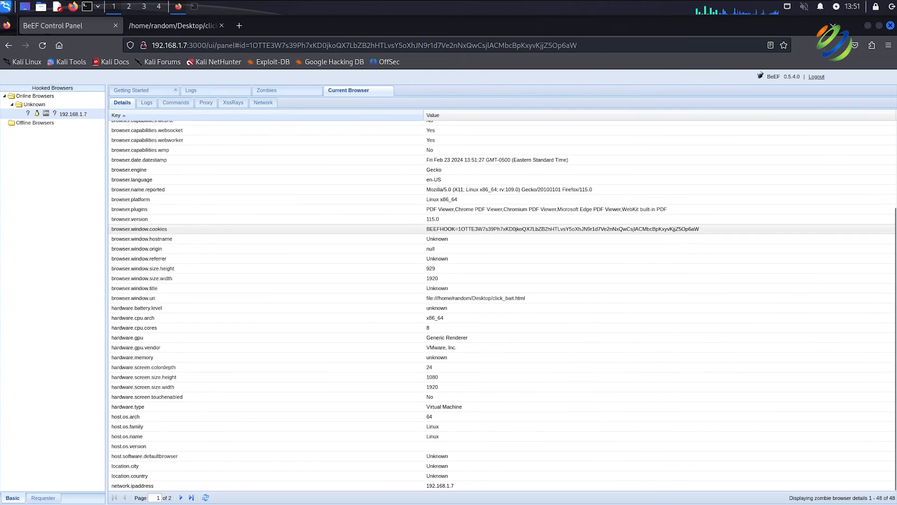
# Under Commands for the hooked 192.168.1.7 browser, expand Debug and view the Return Image module
pyautogui.click(176, 102)
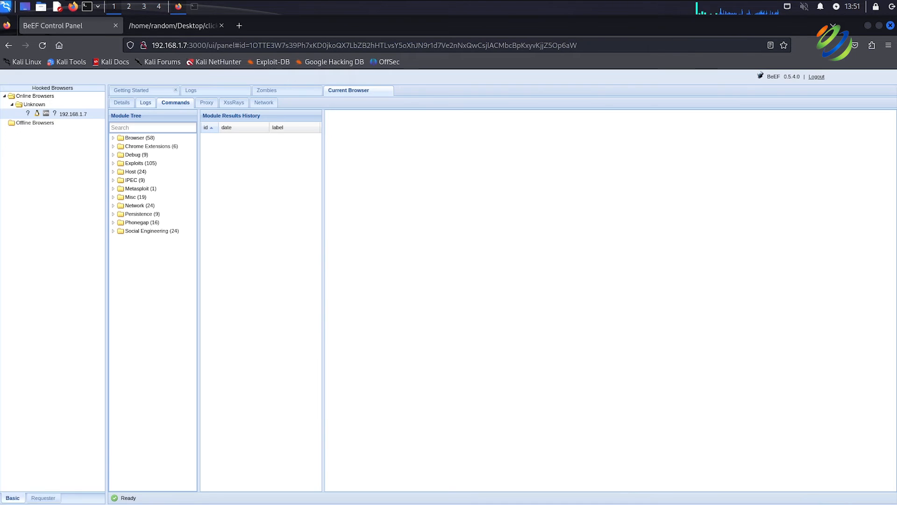
pyautogui.click(132, 154)
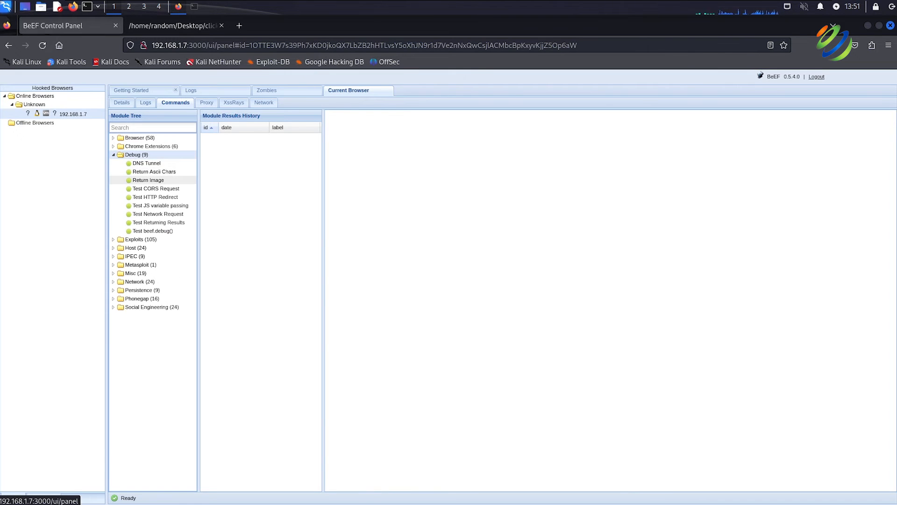
pyautogui.click(147, 179)
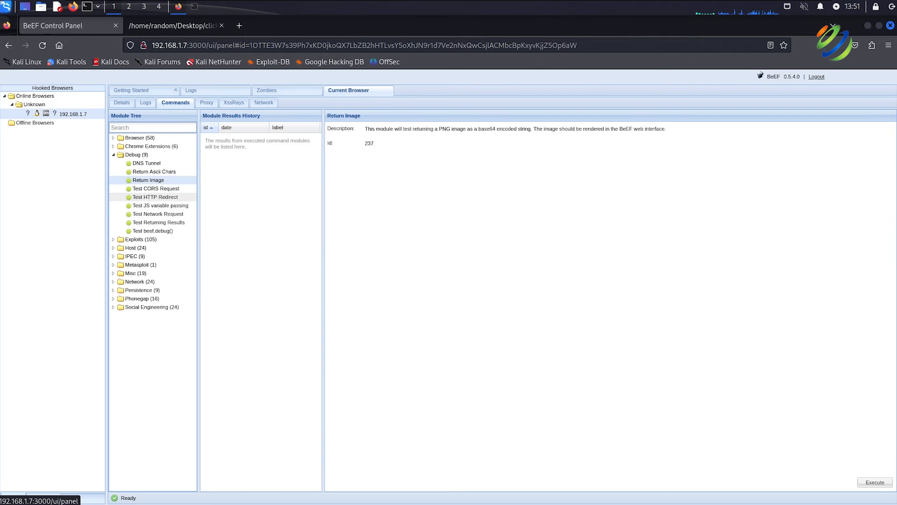
pyautogui.click(155, 197)
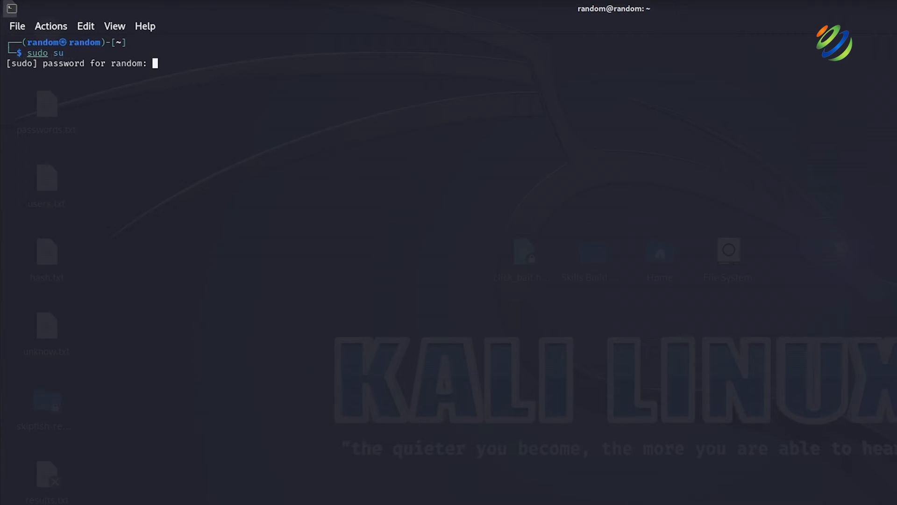
# Scroll through the Lynis service, kernel and authentication findings, then exit to close the terminal
pyautogui.write('ls')
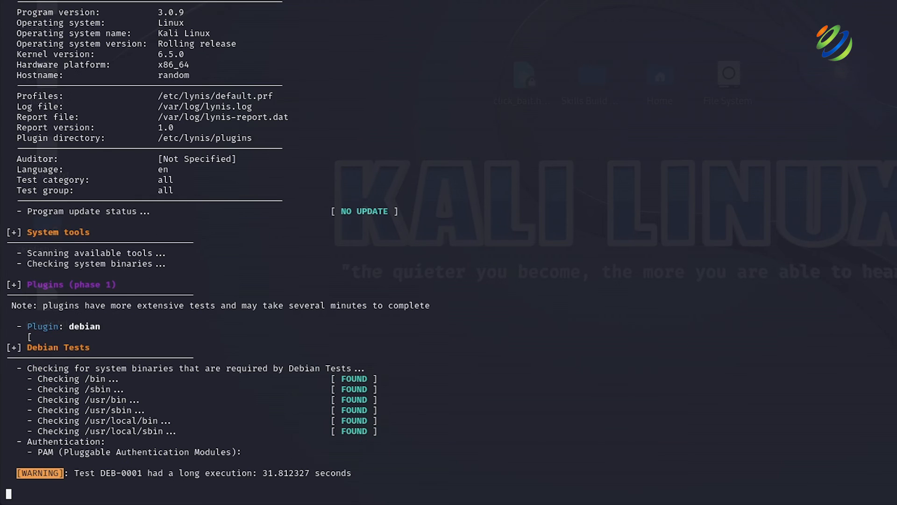
pyautogui.scroll(-3)
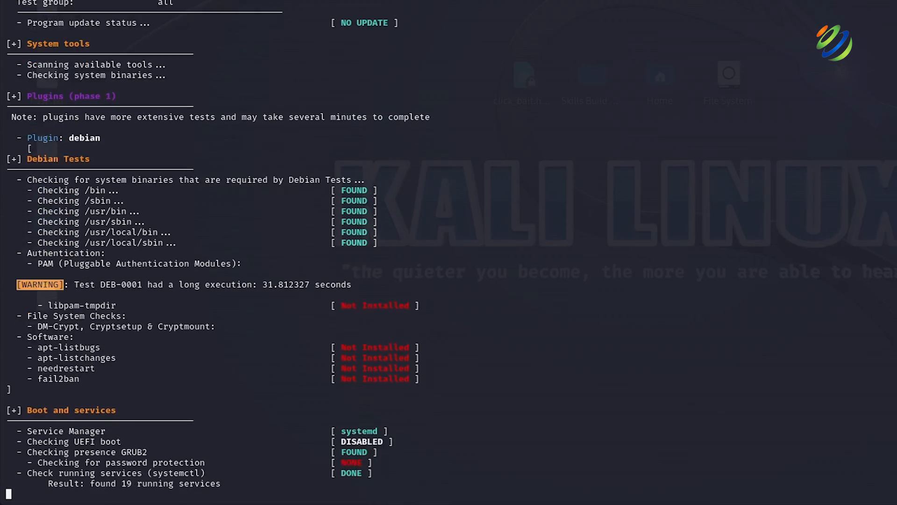
pyautogui.scroll(-3)
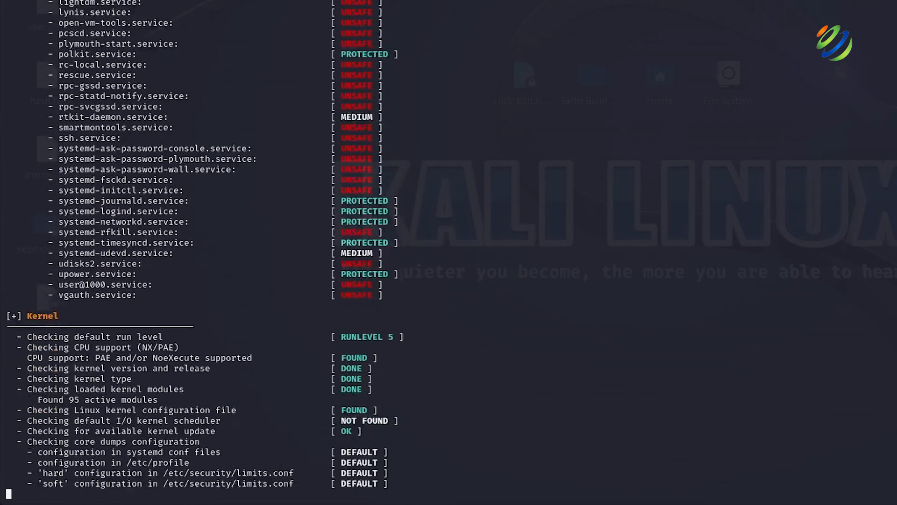
pyautogui.scroll(-3)
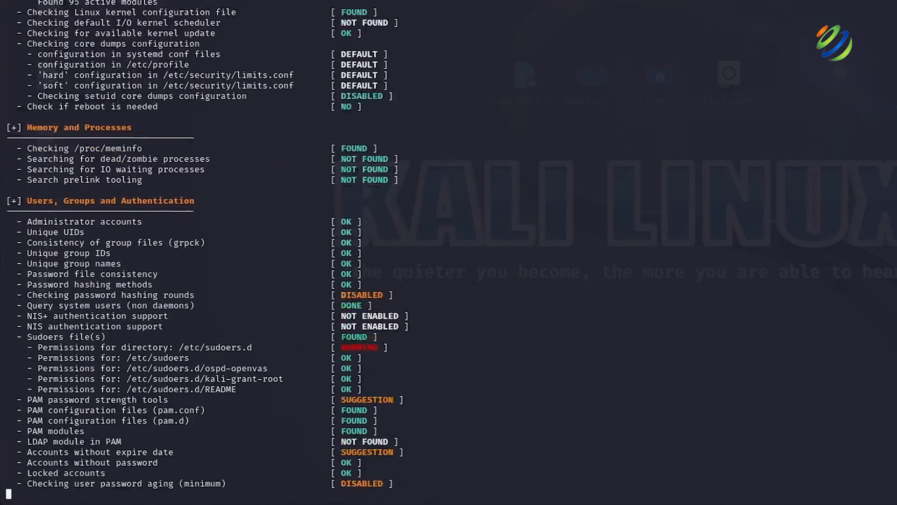
pyautogui.scroll(-3)
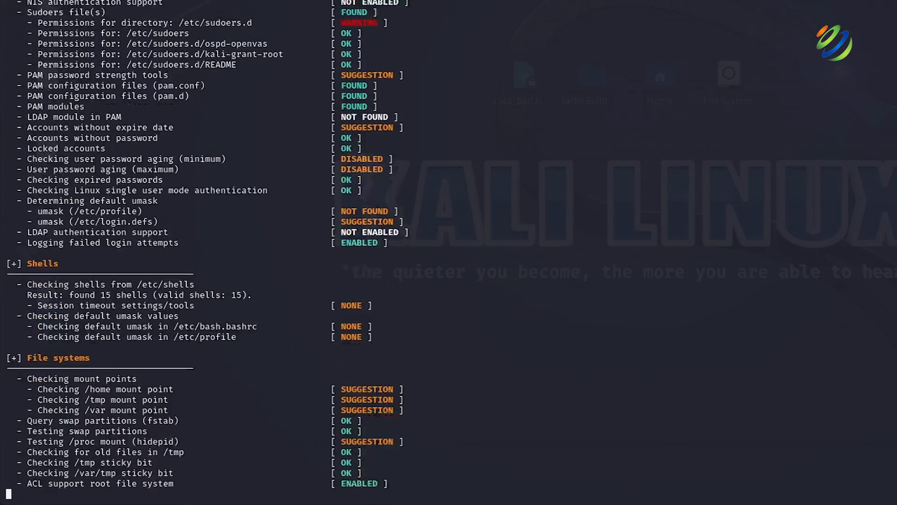
pyautogui.scroll(-3)
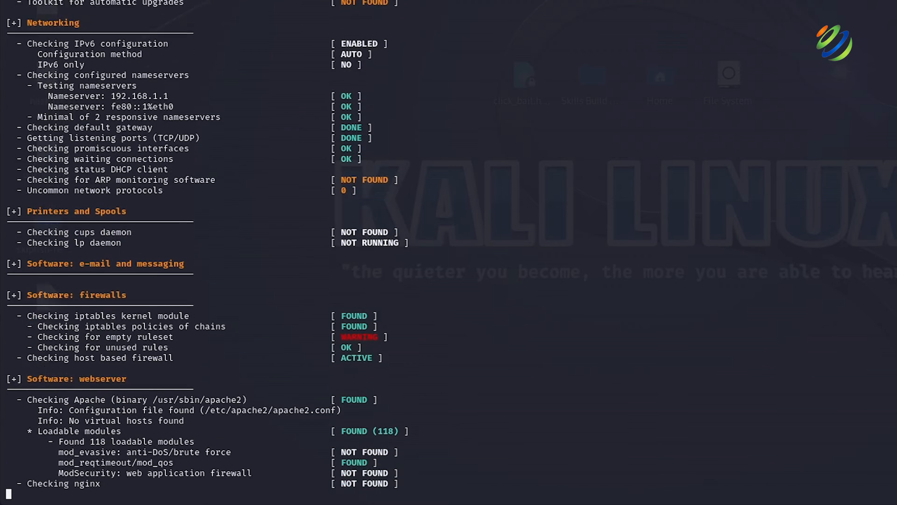
pyautogui.scroll(-3)
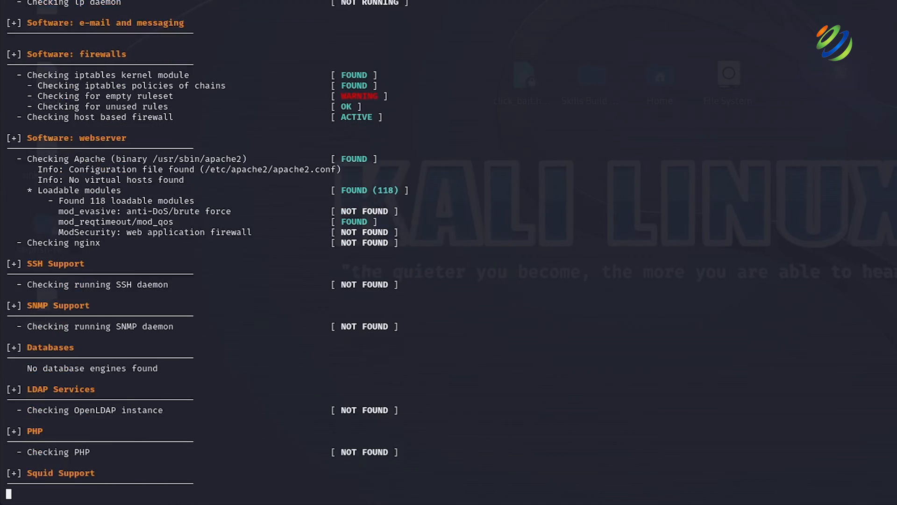
pyautogui.scroll(-3)
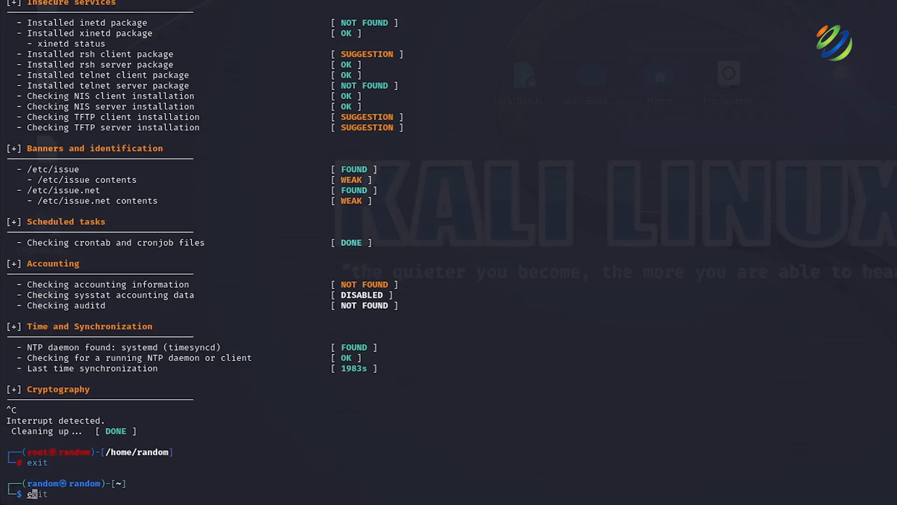
pyautogui.press('Return')
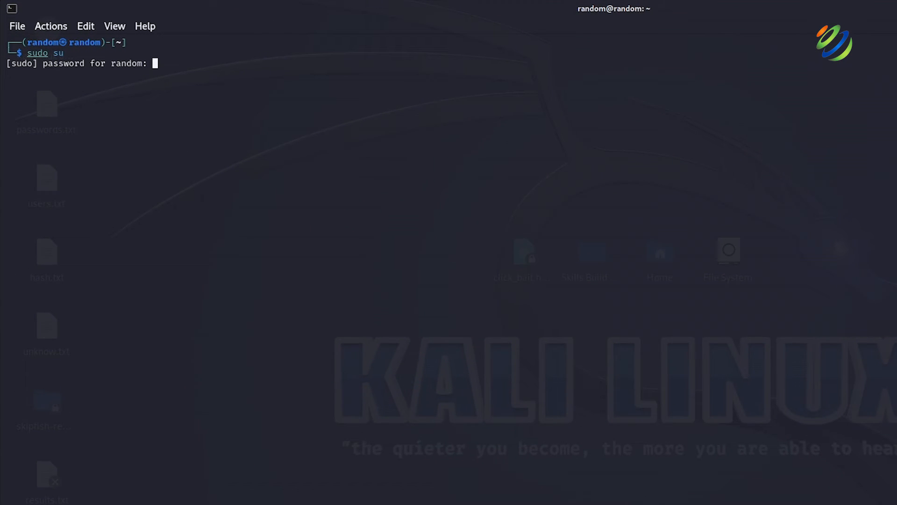
# Launch autopsy from the root shell and open its localhost:9999/autopsy link in the browser
pyautogui.write('autopsy')
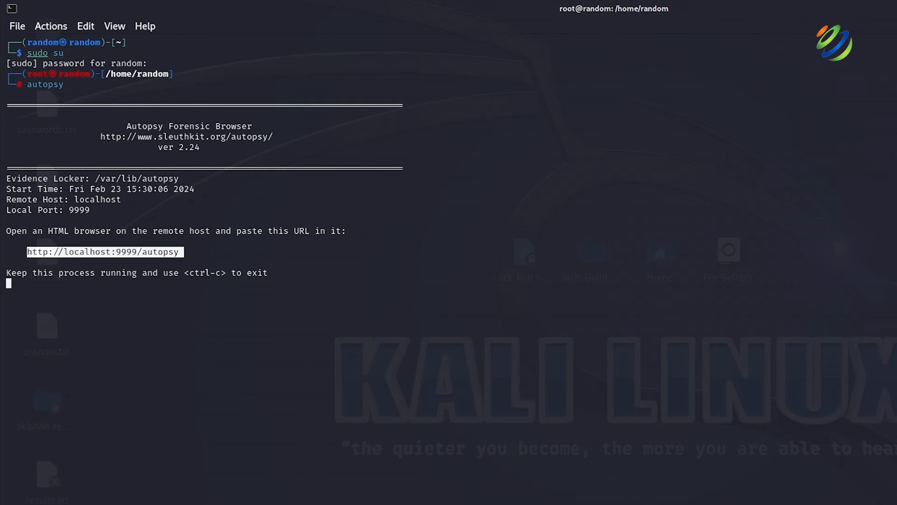
pyautogui.rightClick(104, 252)
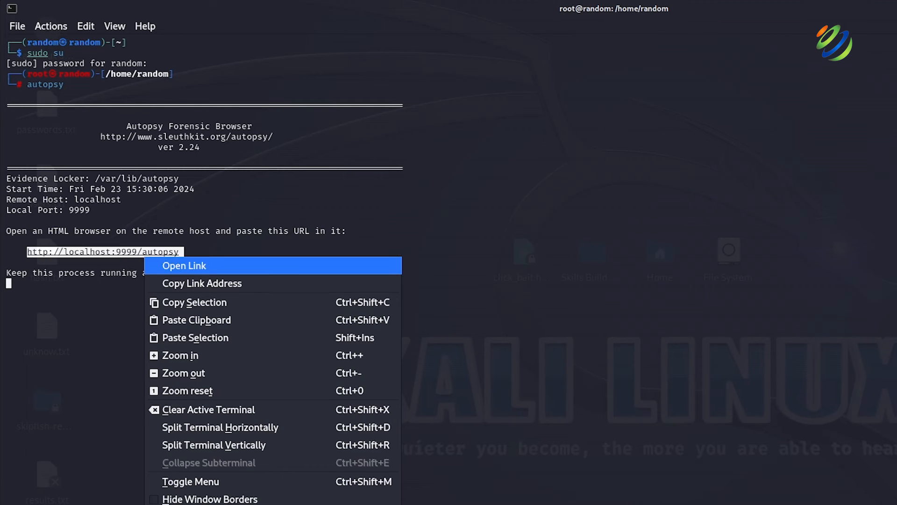
pyautogui.click(184, 265)
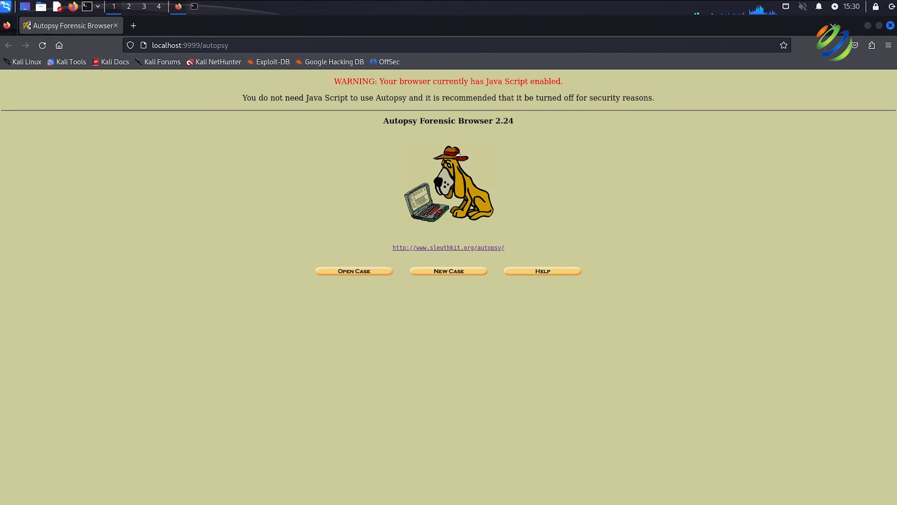
# Enter Autopsy's HELP and read the File Analysis topic, highlighting the Directory Contents description
pyautogui.click(541, 271)
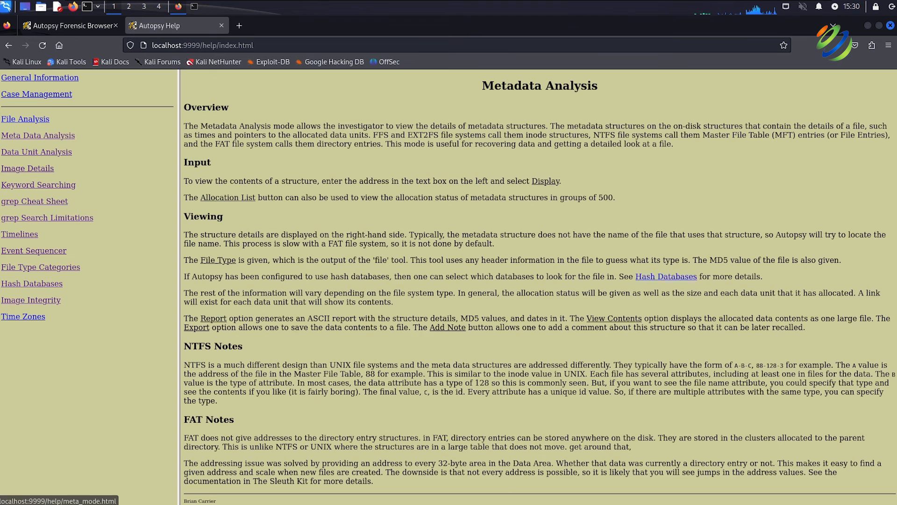
pyautogui.click(24, 119)
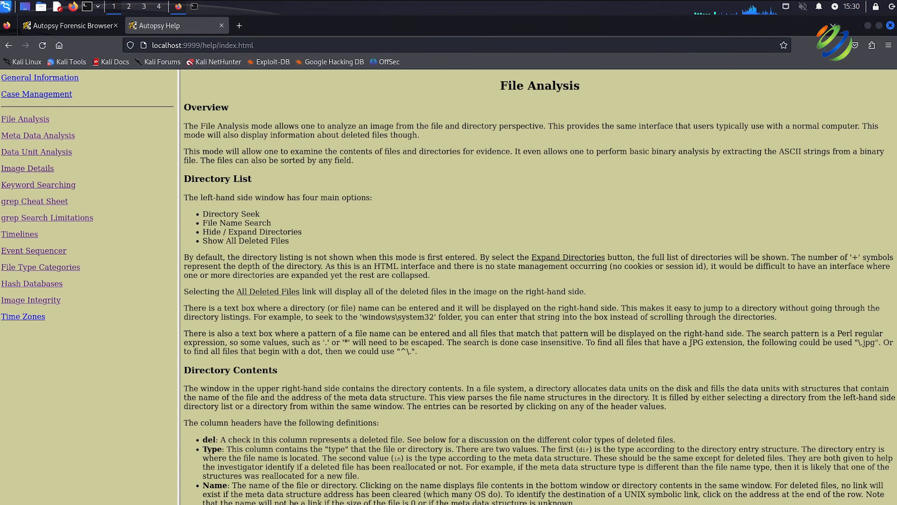
pyautogui.moveTo(215, 125); pyautogui.dragTo(354, 160)
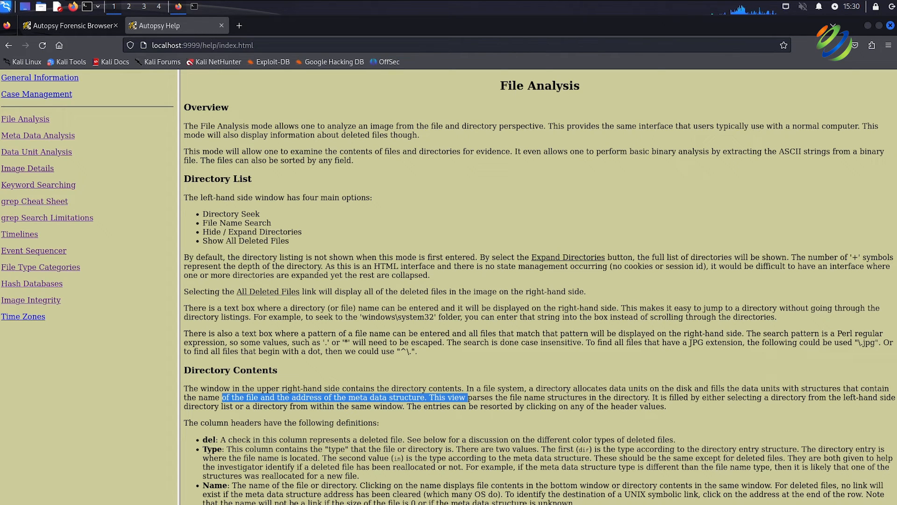
# Read the Event Sequencer topic, highlighting how to add an event, then the Hash Databases topic
pyautogui.click(33, 250)
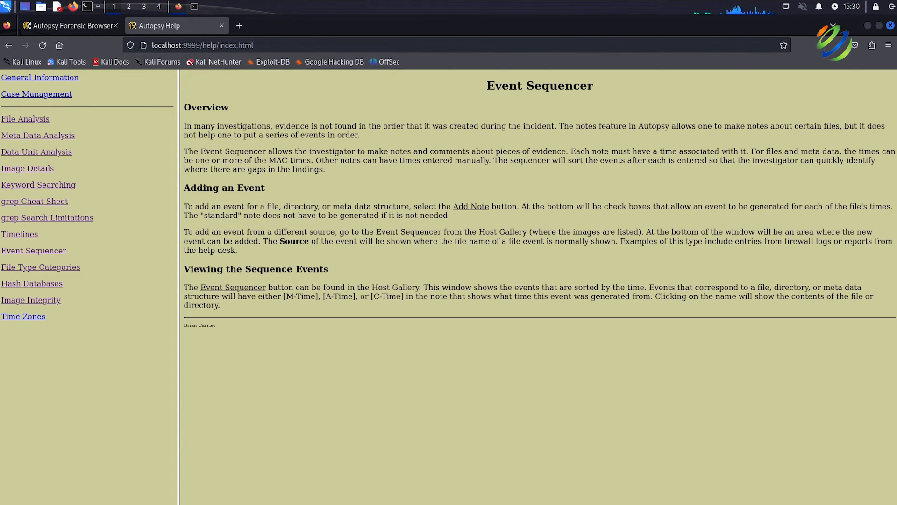
pyautogui.moveTo(293, 206); pyautogui.dragTo(526, 241)
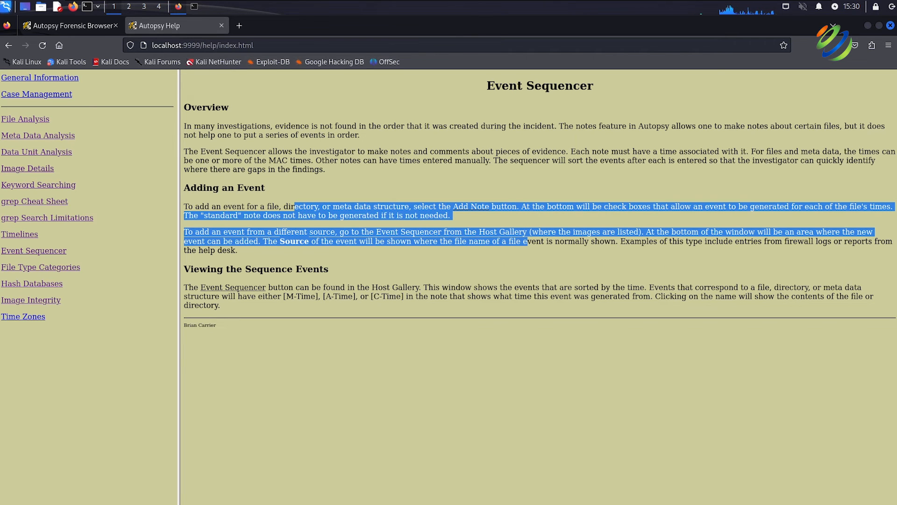
pyautogui.click(32, 283)
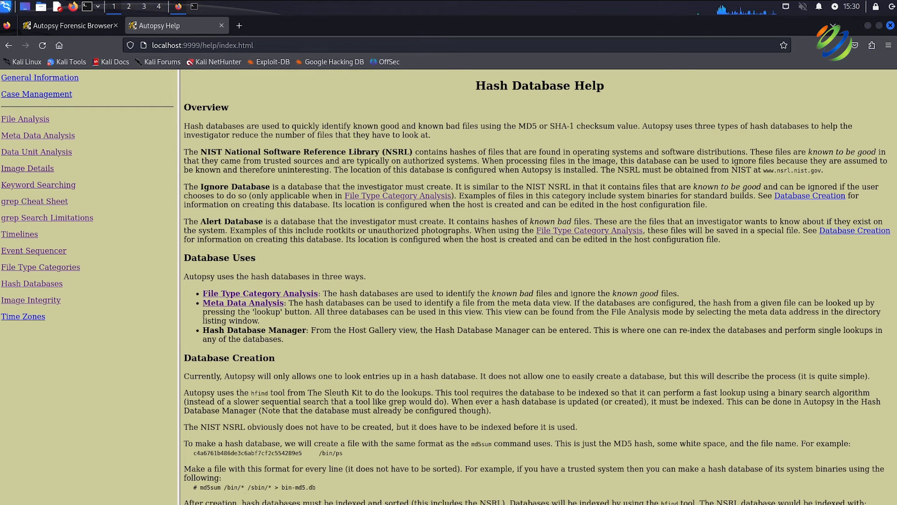
pyautogui.doubleClick(214, 152)
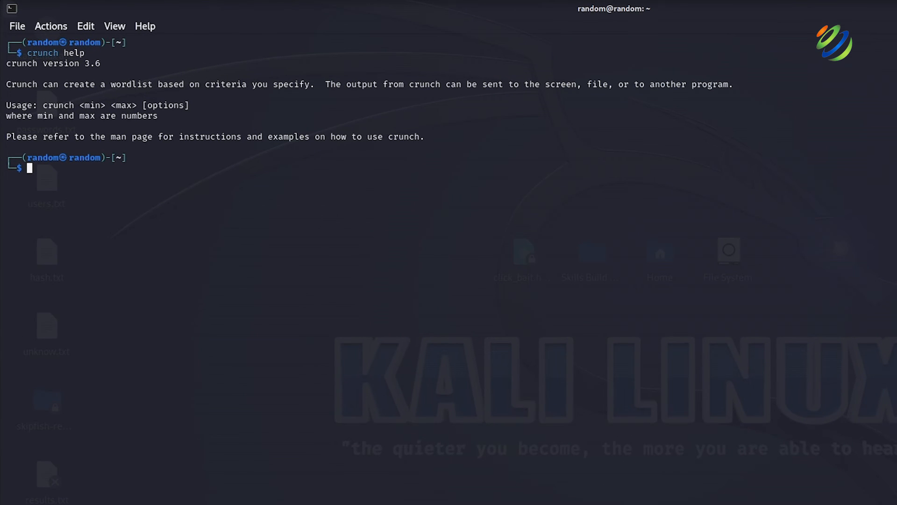
# Show crunch's usage help and start a crunch 10 10 -t run with the pattern random%%%%%
pyautogui.write('crunch help')
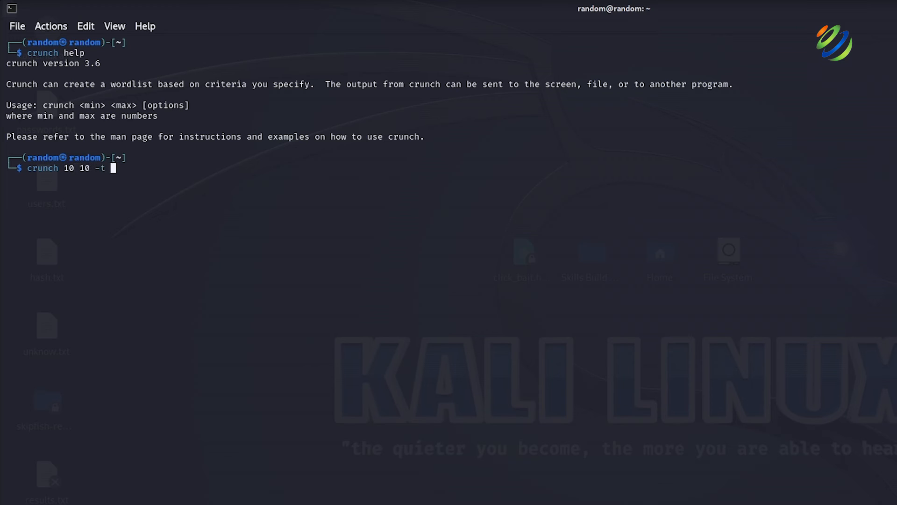
pyautogui.write('random%%%%%')
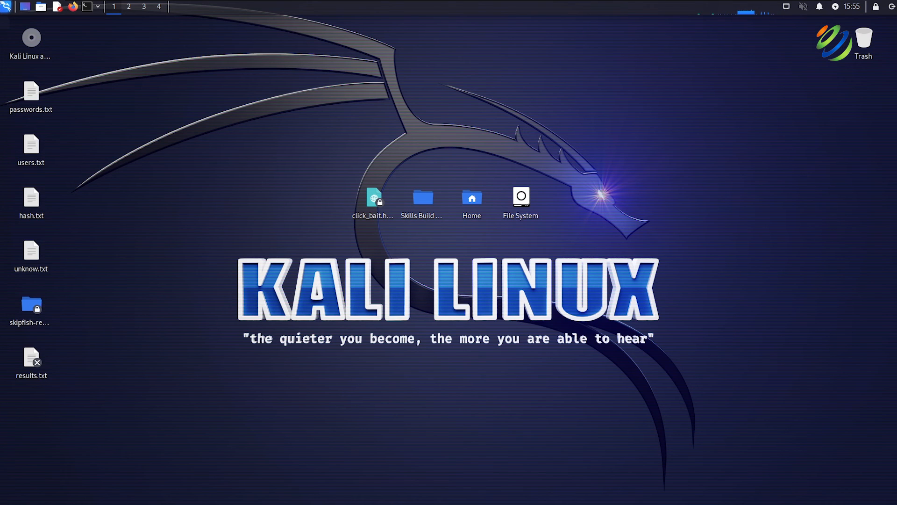
# Get a root shell in a new terminal with sudo su
pyautogui.click(87, 6)
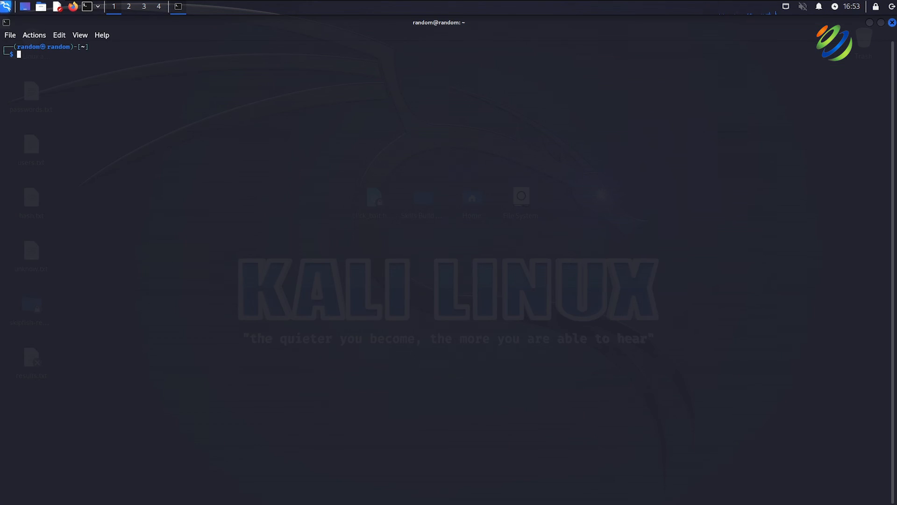
pyautogui.write('sudo su')
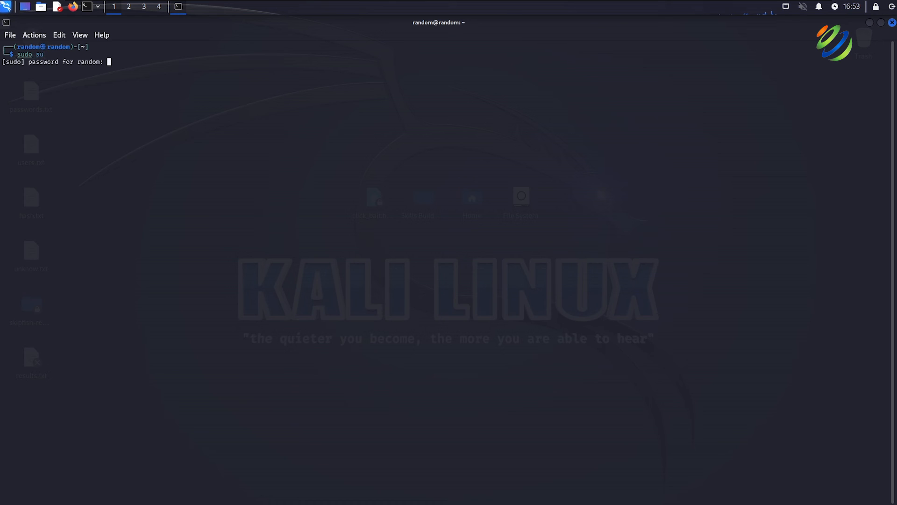
pyautogui.press('Enter')
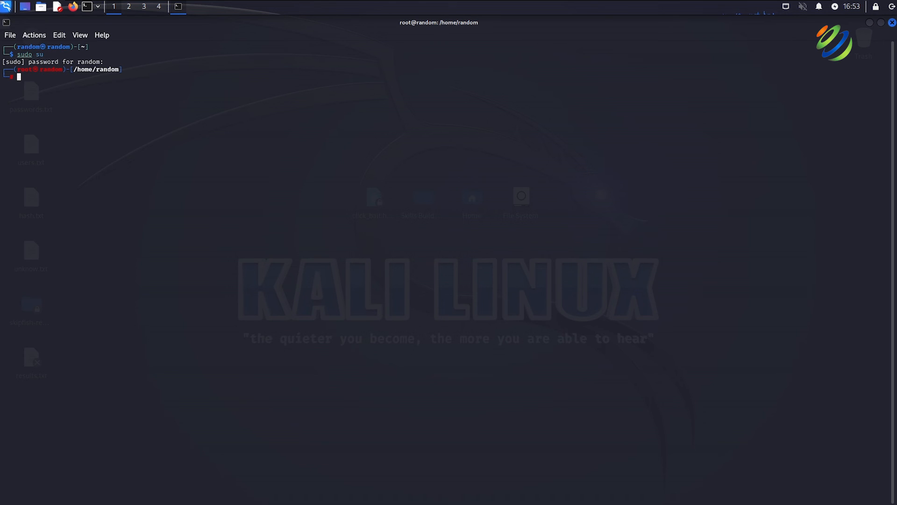
# Run Fierce DNS scans of google.com, first with --connect and then with --delay 5
pyautogui.write('fierce -dns youtube.com -dnsserver 8.8.4.4')
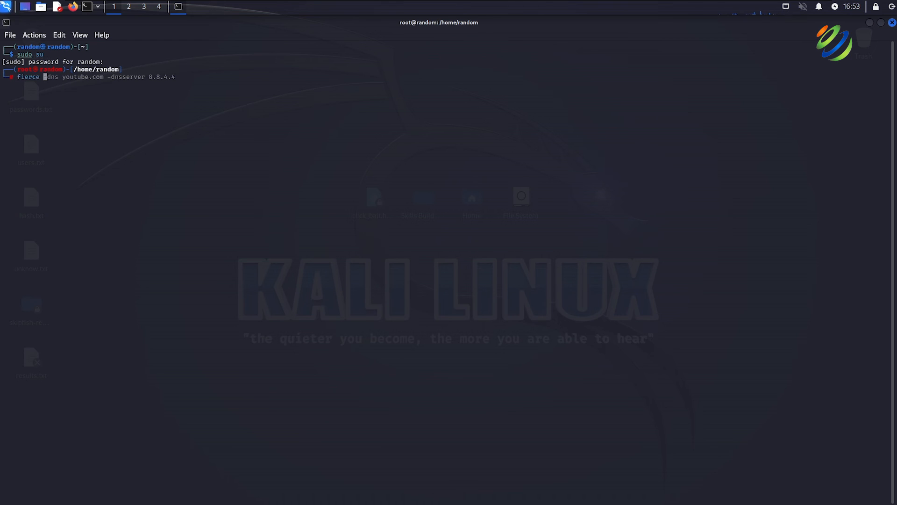
pyautogui.write('--domain')
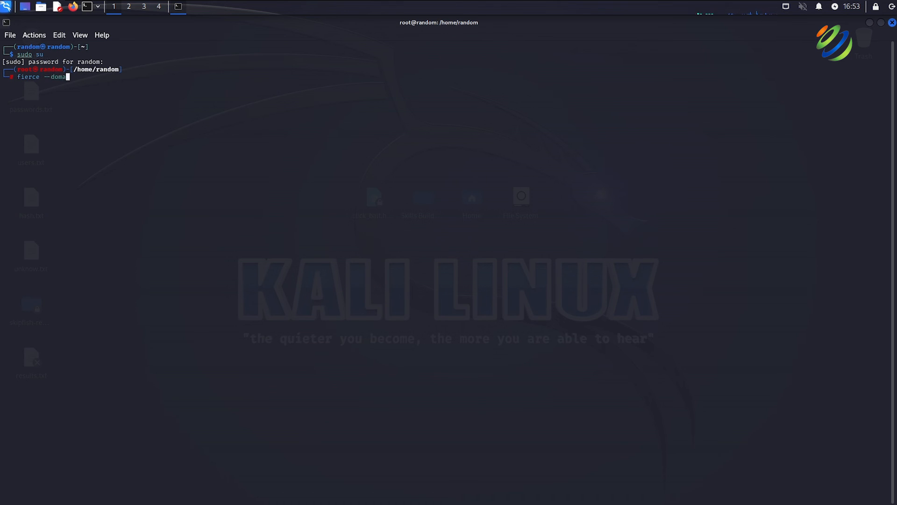
pyautogui.write('in')
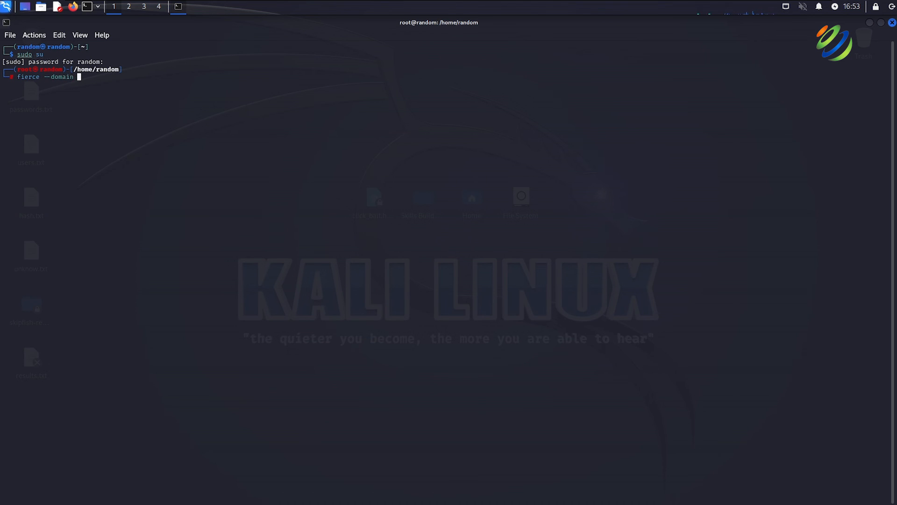
pyautogui.write('google.com --connec')
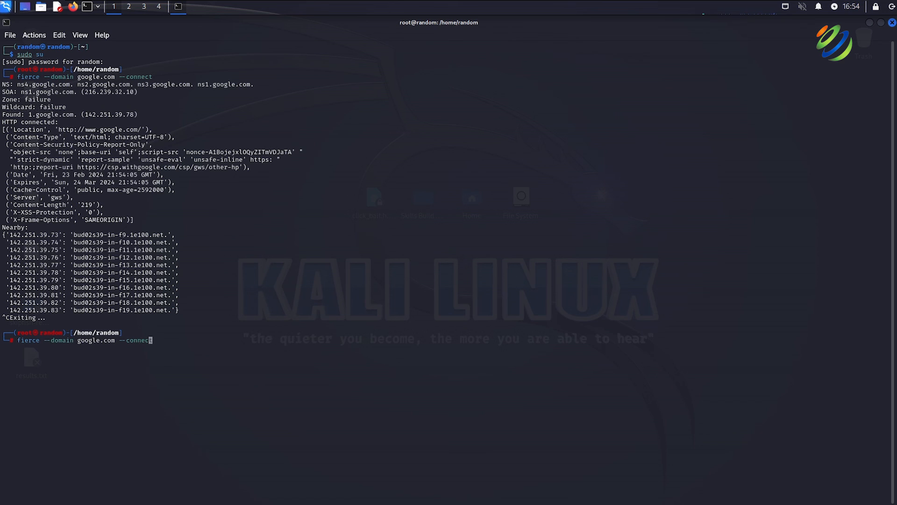
pyautogui.write('--delay 5')
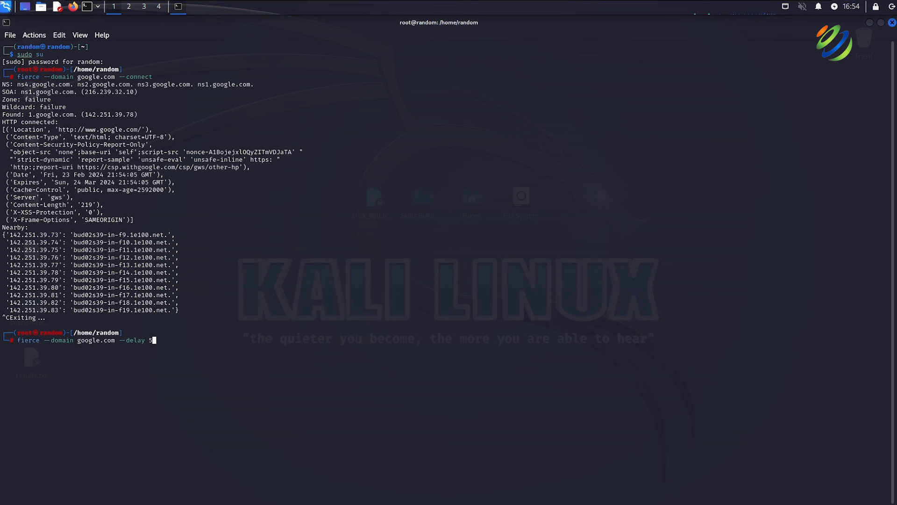
pyautogui.press('Return')
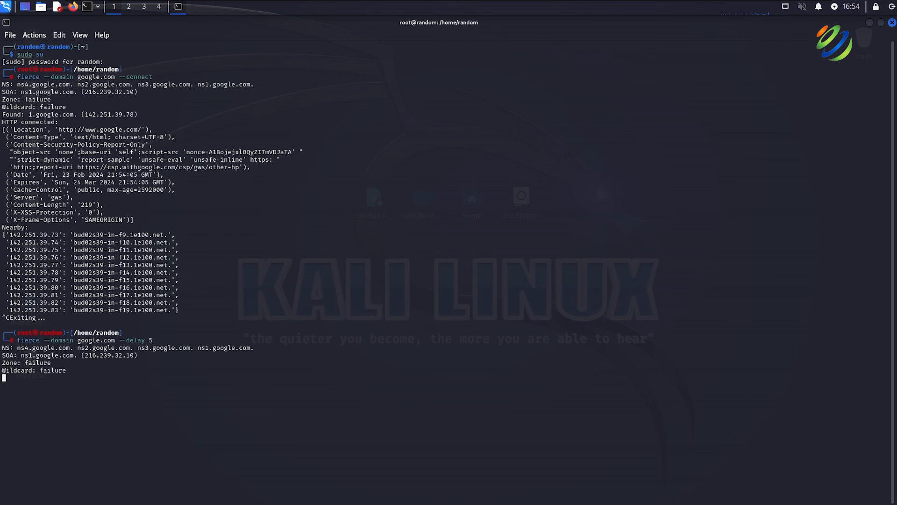
# Exit the root shell to close the terminal back to the desktop
pyautogui.write('exit')
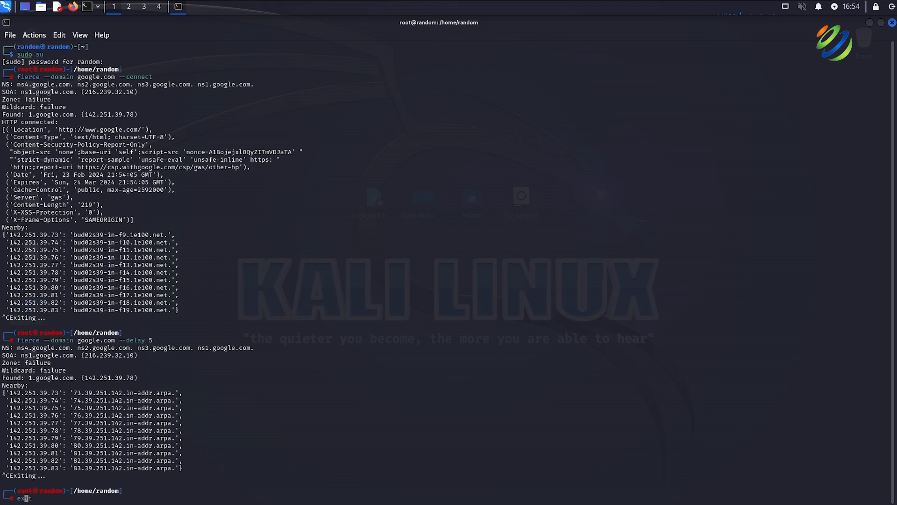
pyautogui.press('Return')
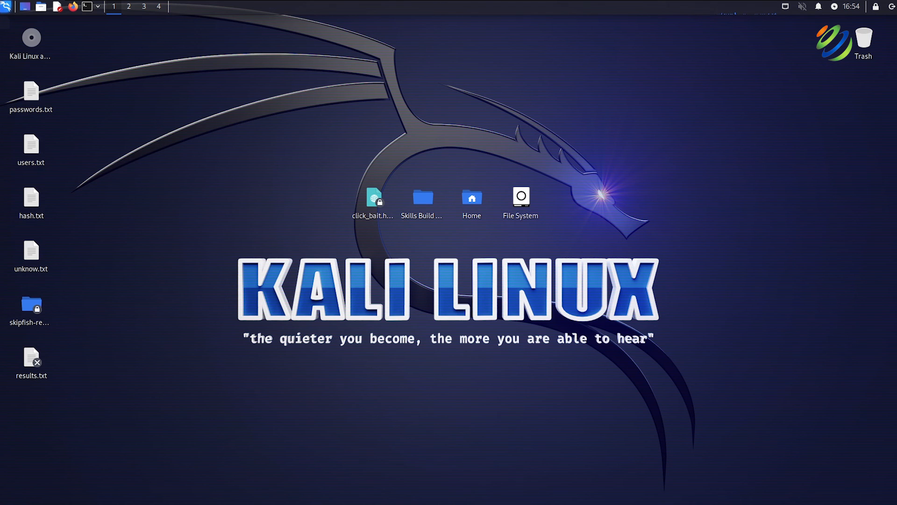